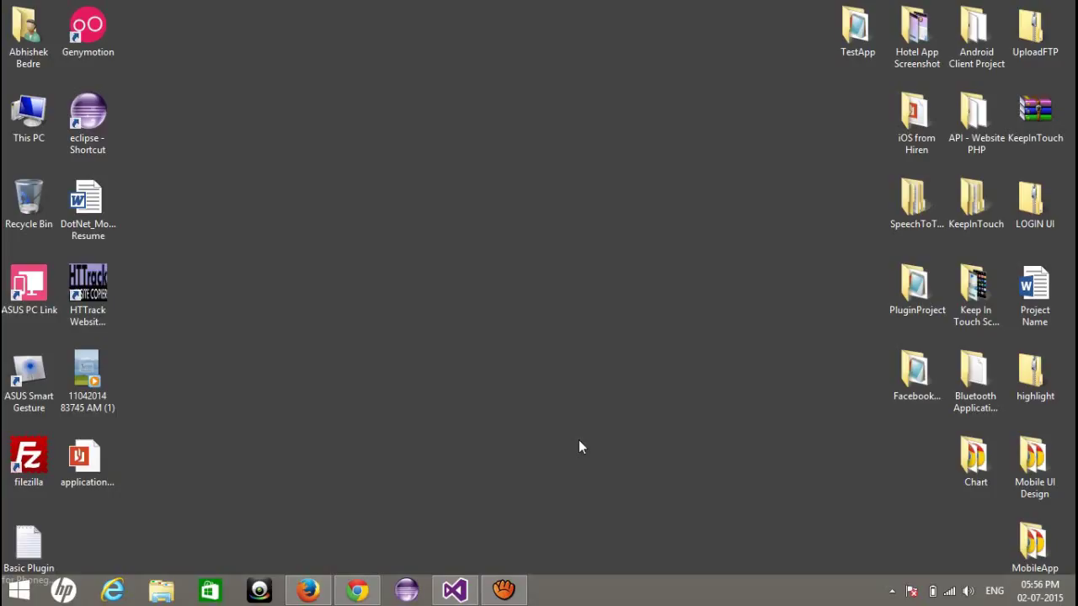
pyautogui.moveTo(377, 566)
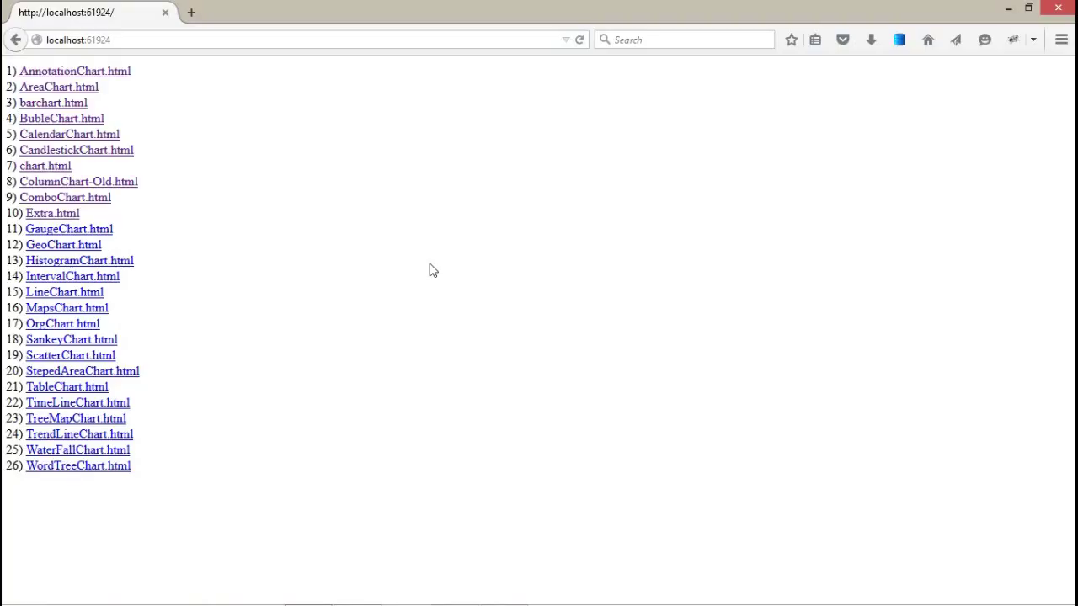
pyautogui.moveTo(320, 246)
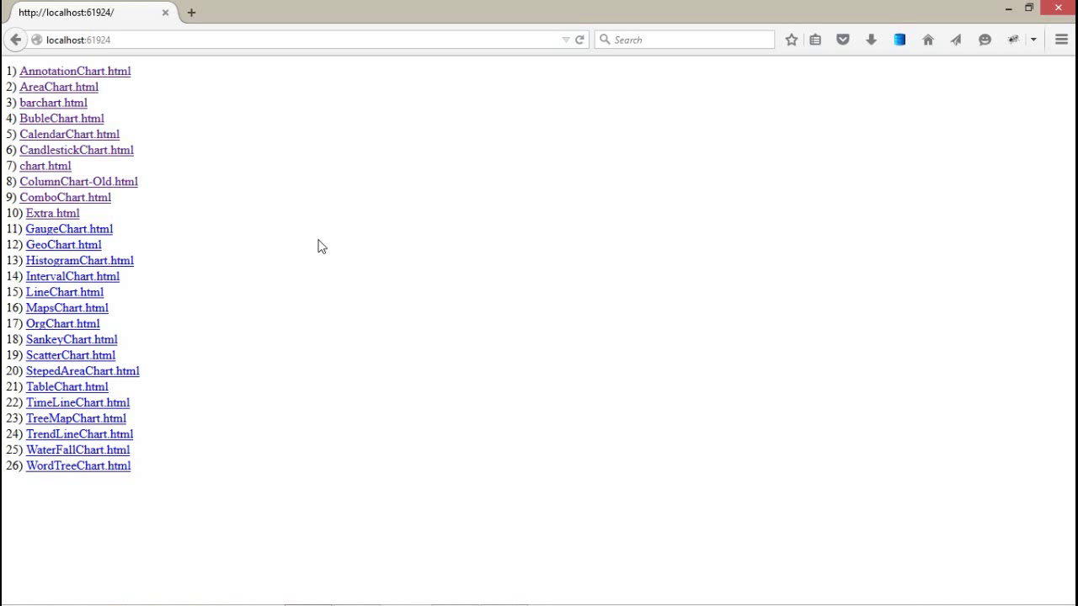
# View the ComboChart.html coffee production chart in a new Firefox tab
pyautogui.click(64, 197)
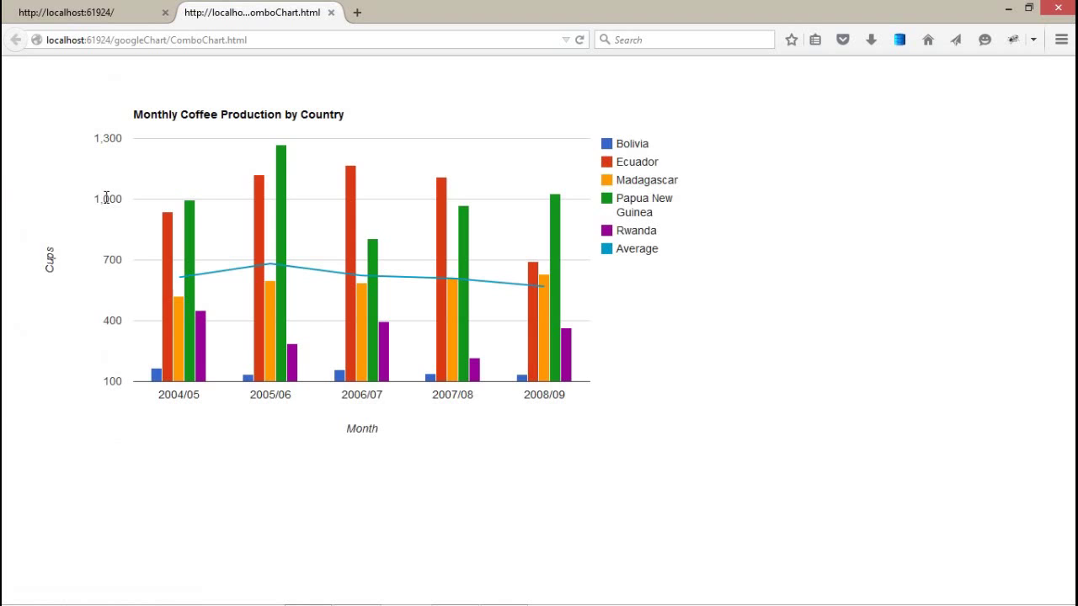
pyautogui.moveTo(188, 370)
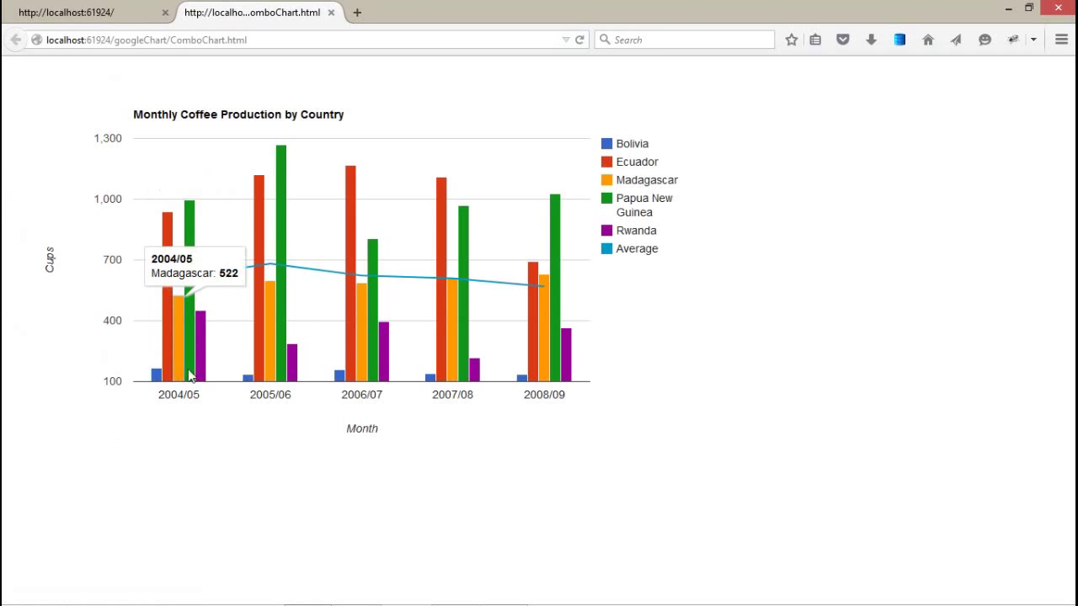
pyautogui.moveTo(206, 370)
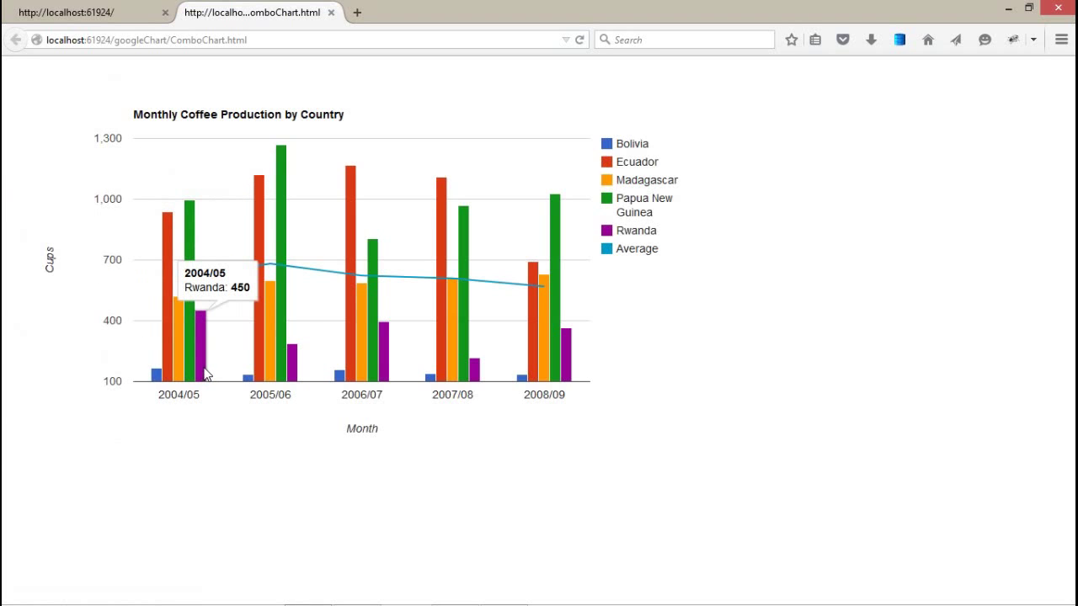
pyautogui.moveTo(239, 276)
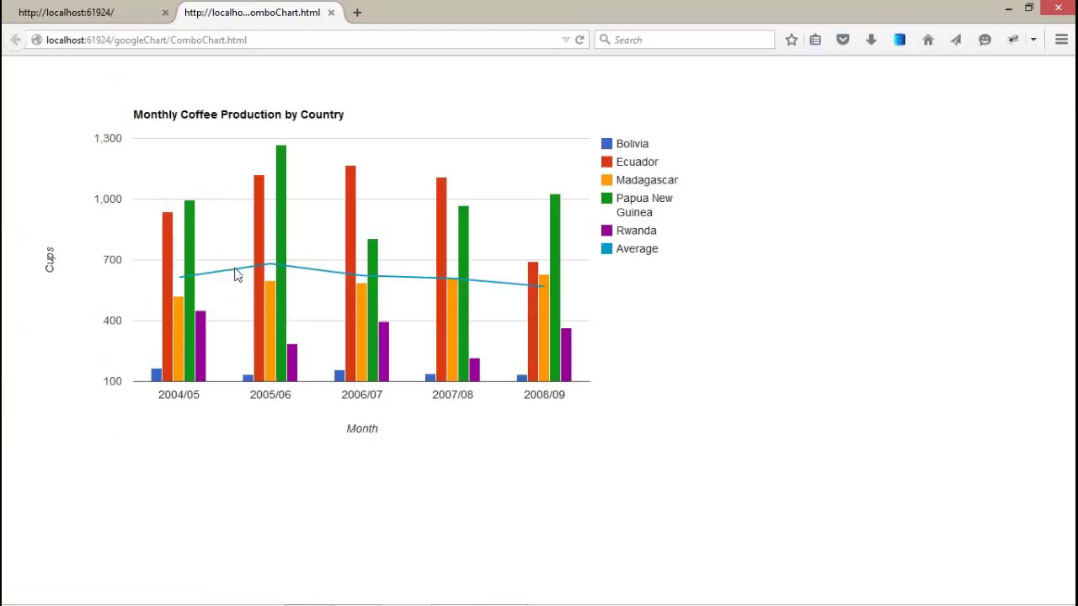
pyautogui.moveTo(672, 330)
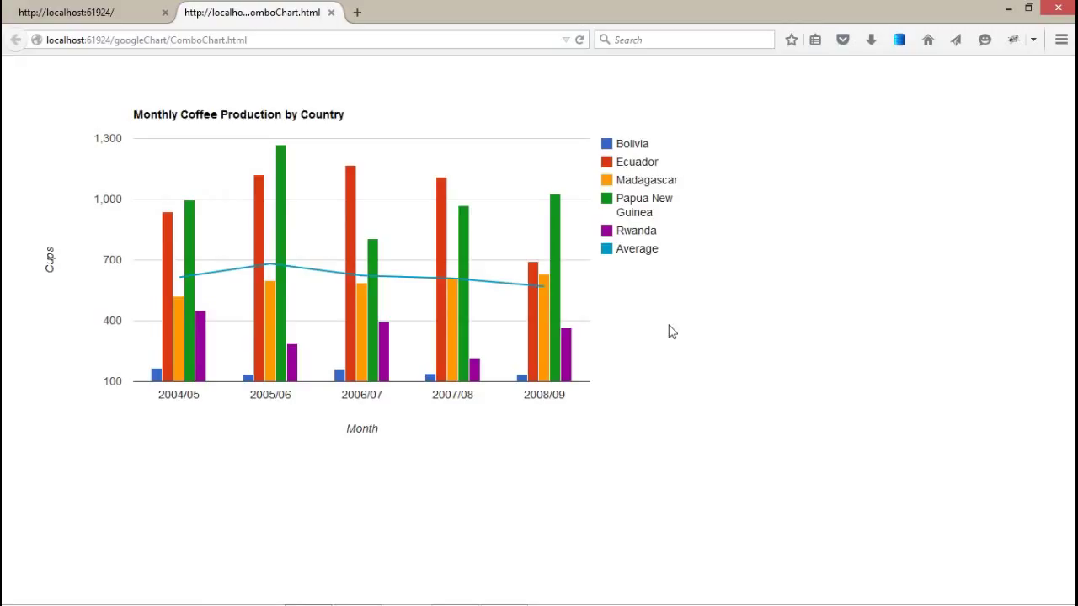
pyautogui.moveTo(657, 177)
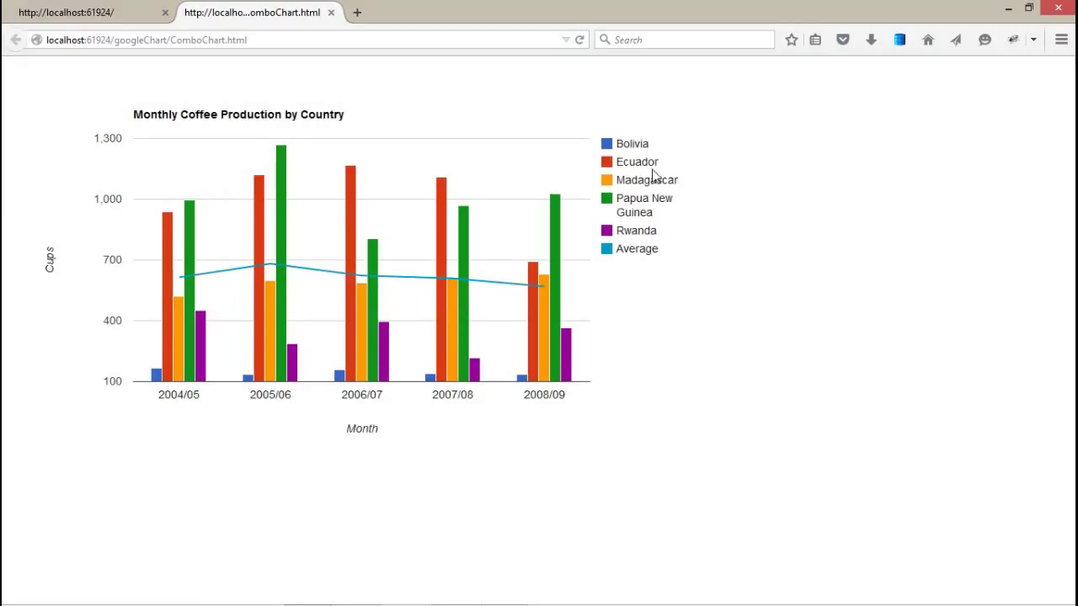
pyautogui.moveTo(667, 246)
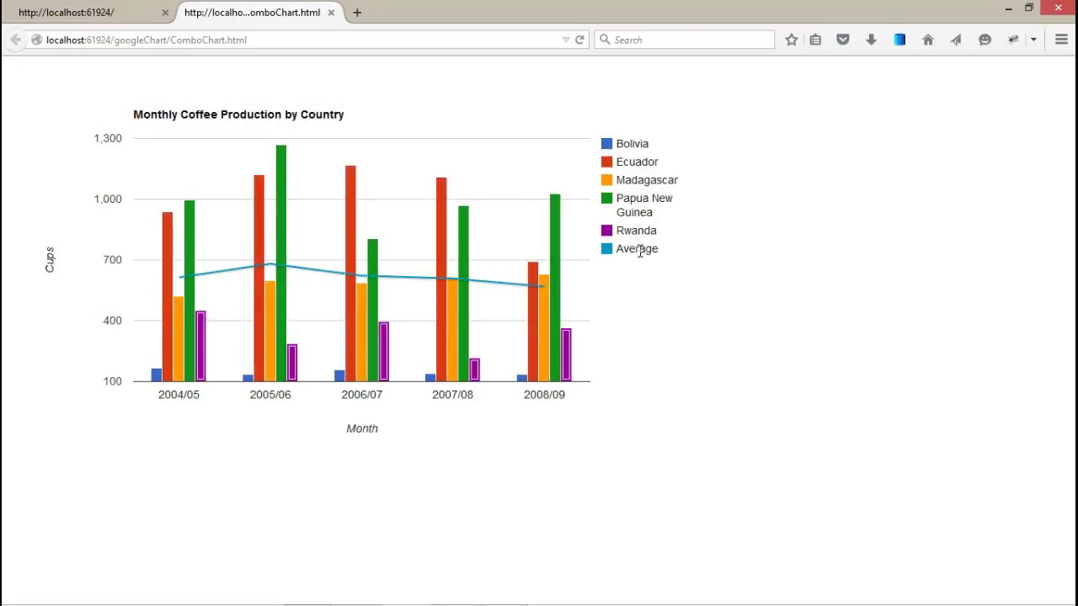
pyautogui.moveTo(684, 347)
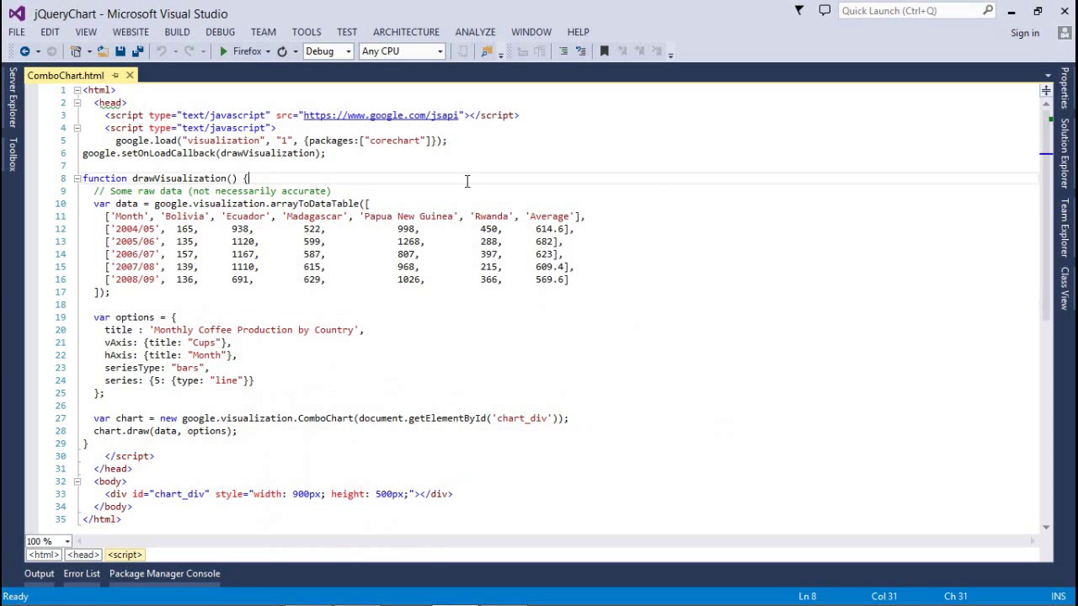
pyautogui.moveTo(408, 175)
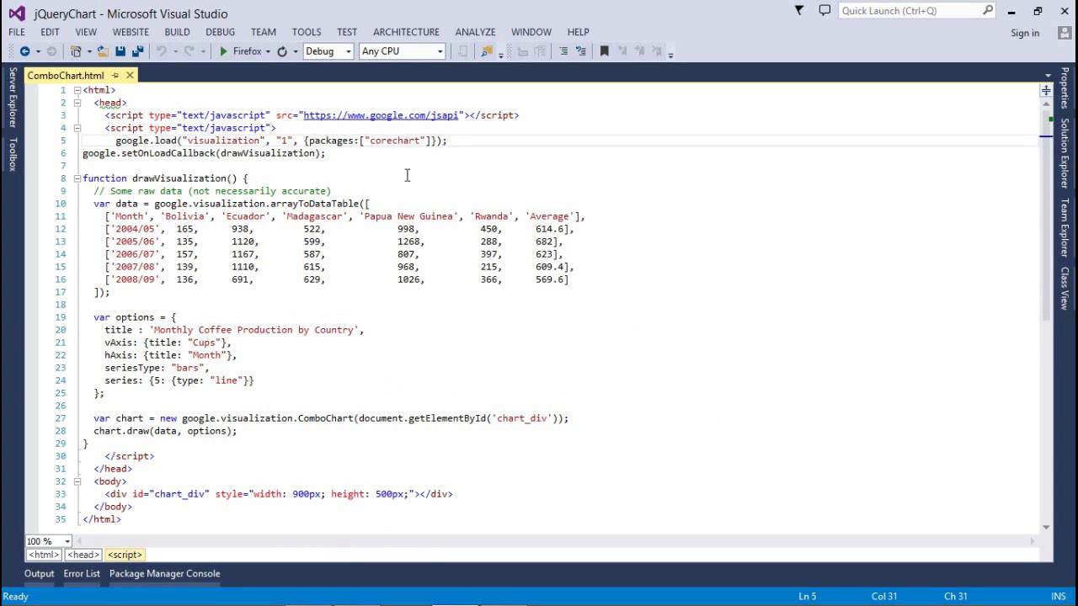
# Review the jsapi script reference, setOnLoadCallback(drawVisualization) and the data table declaration
pyautogui.click(327, 153)
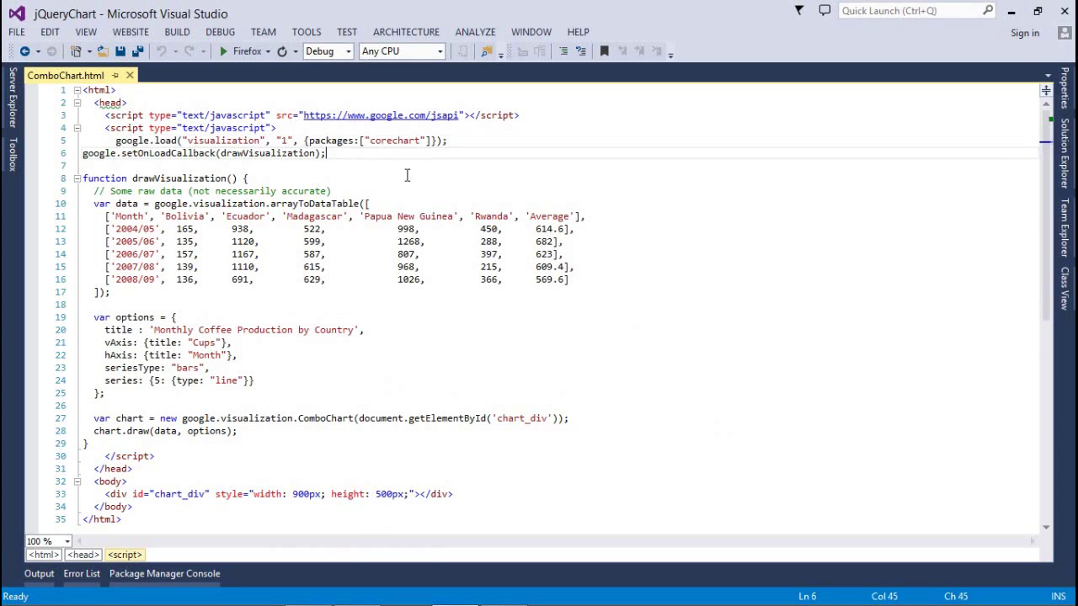
pyautogui.doubleClick(266, 151)
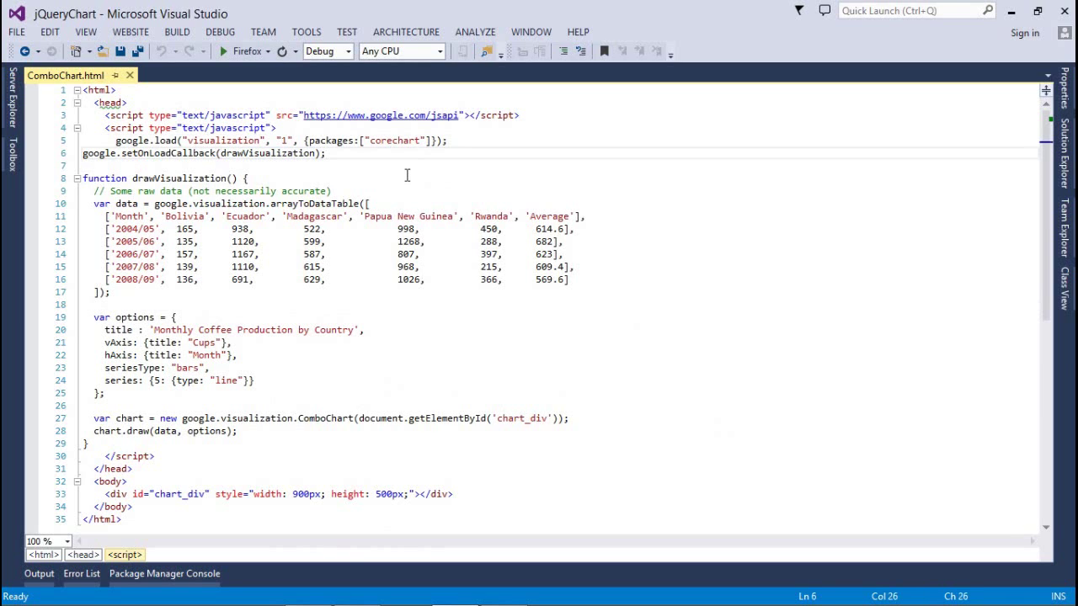
pyautogui.click(111, 154)
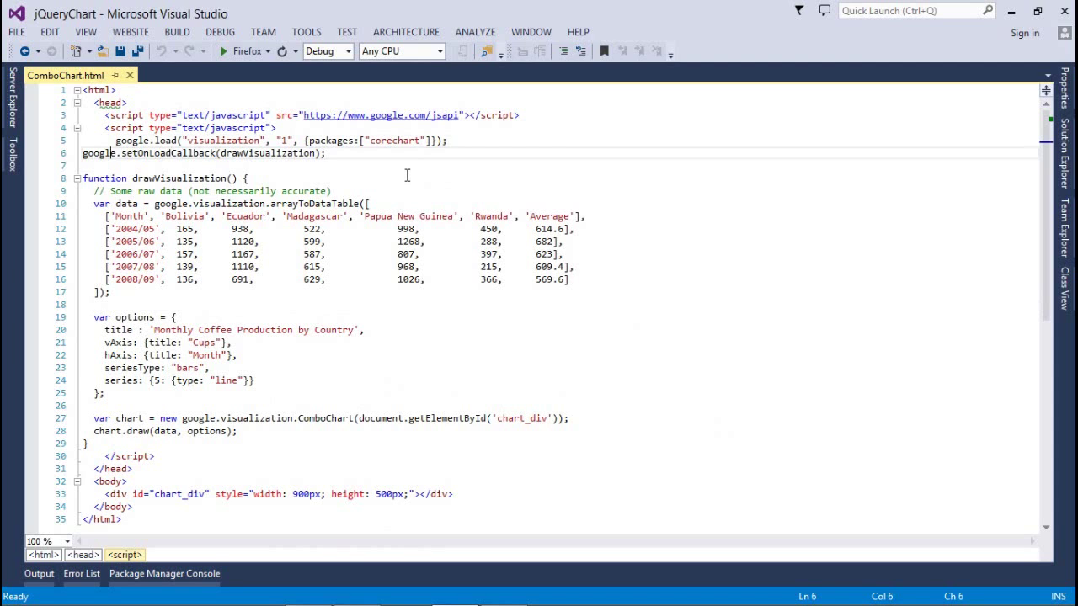
pyautogui.click(107, 115)
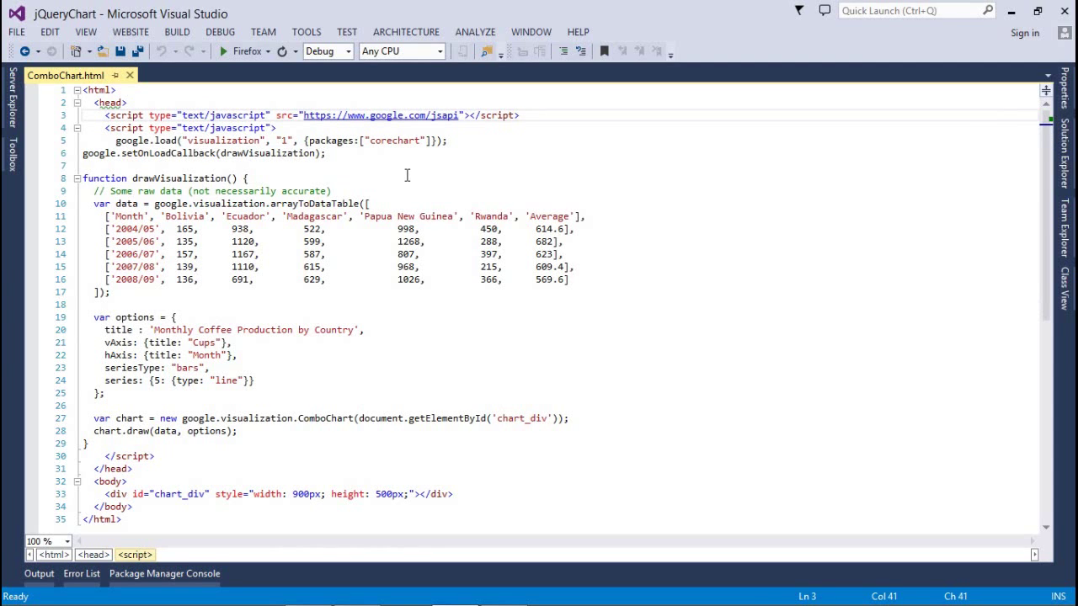
pyautogui.click(303, 202)
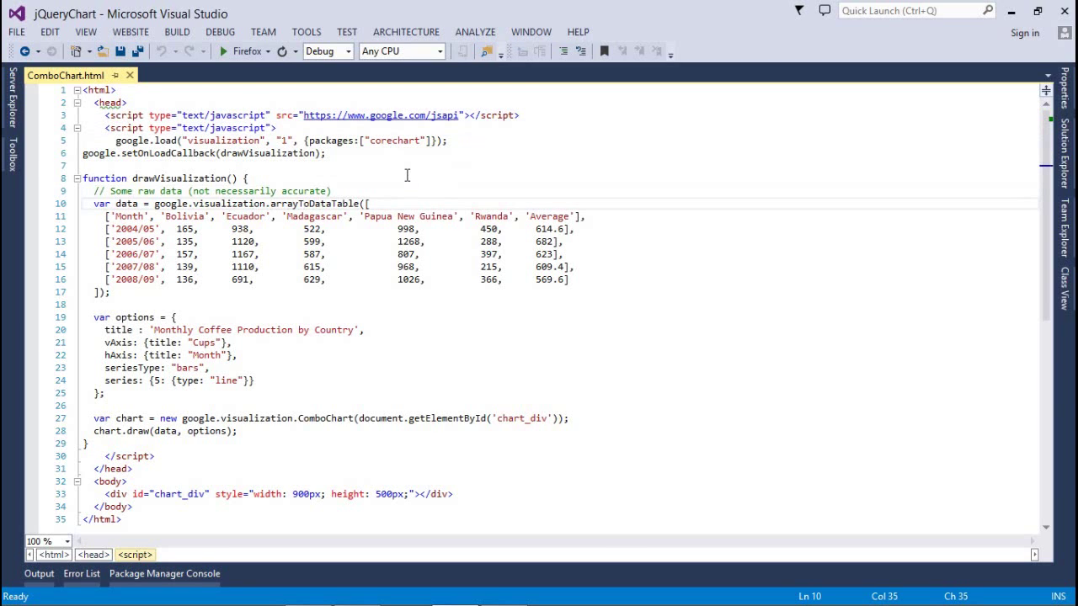
pyautogui.doubleClick(315, 202)
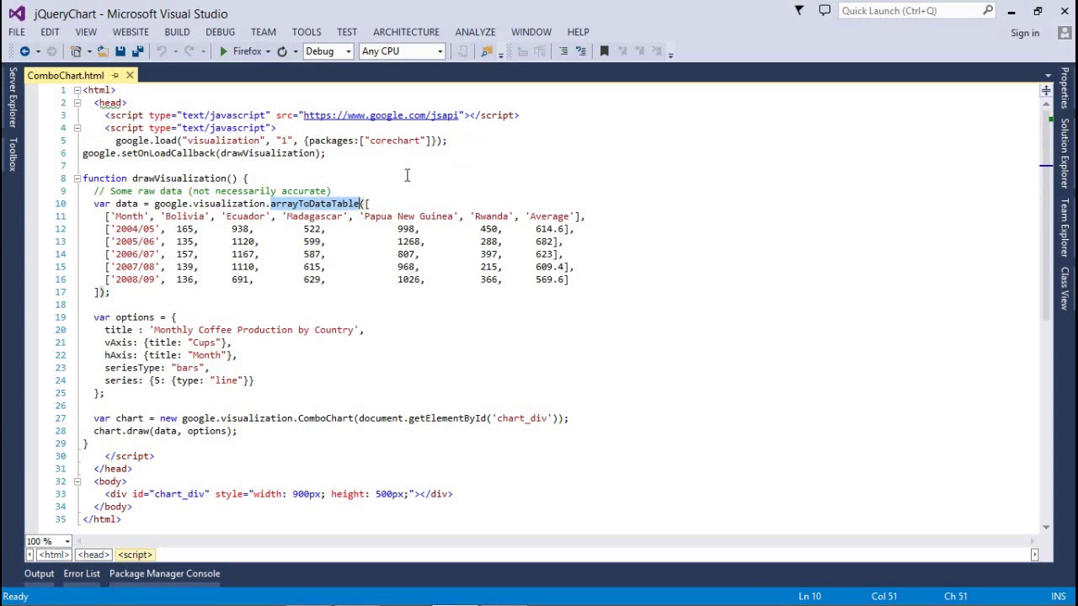
pyautogui.click(353, 216)
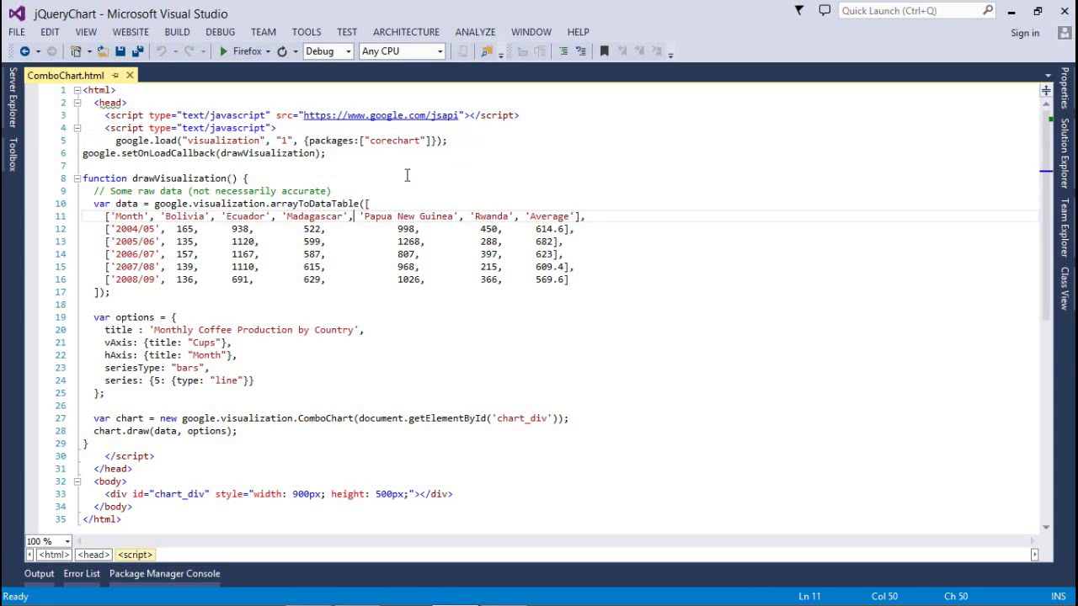
pyautogui.click(194, 215)
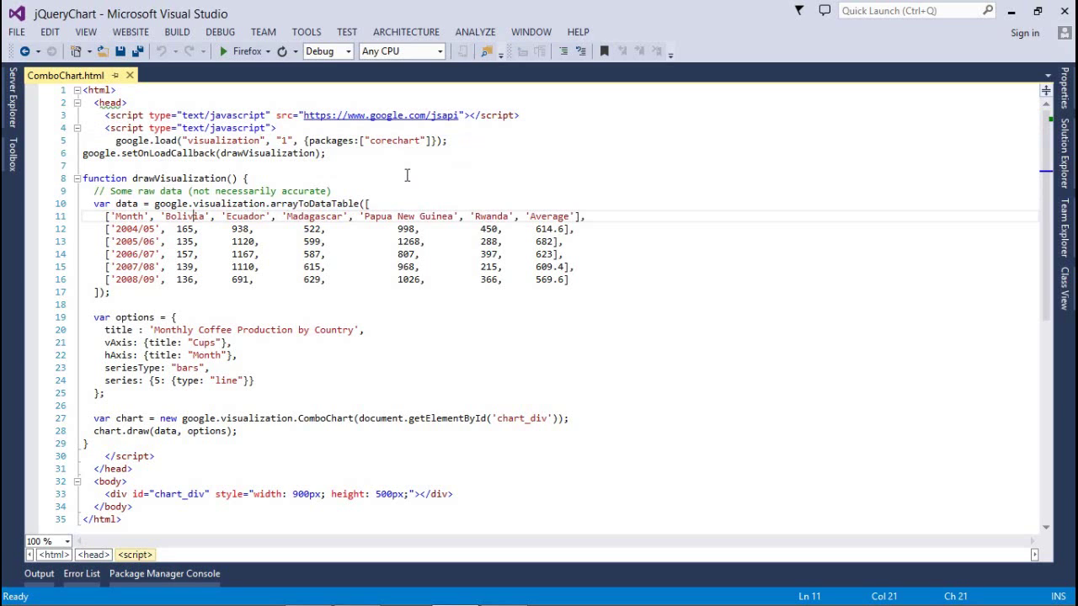
pyautogui.doubleClick(183, 216)
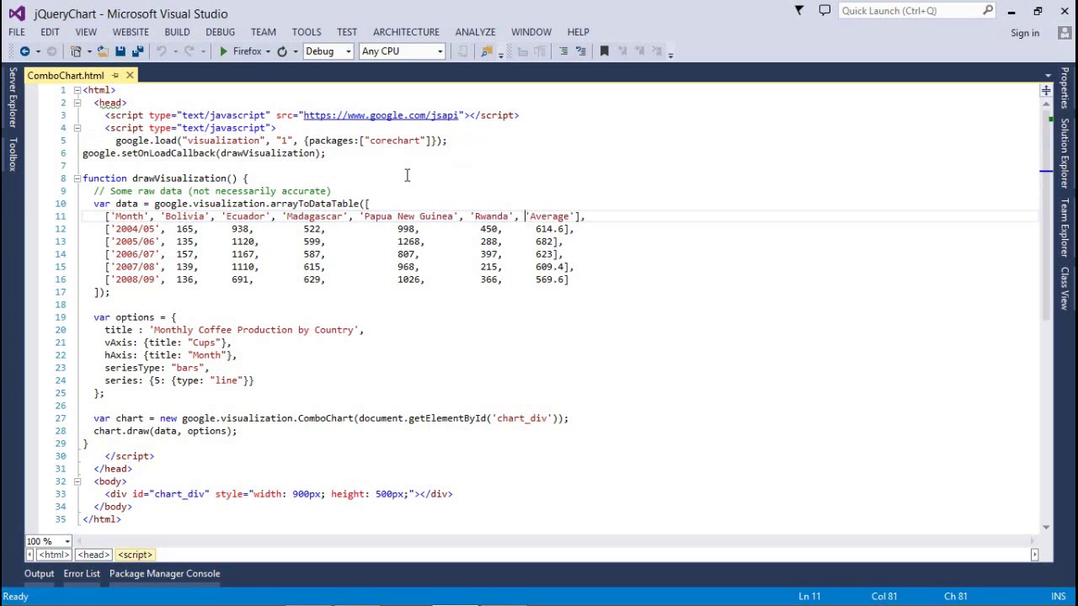
pyautogui.doubleClick(549, 216)
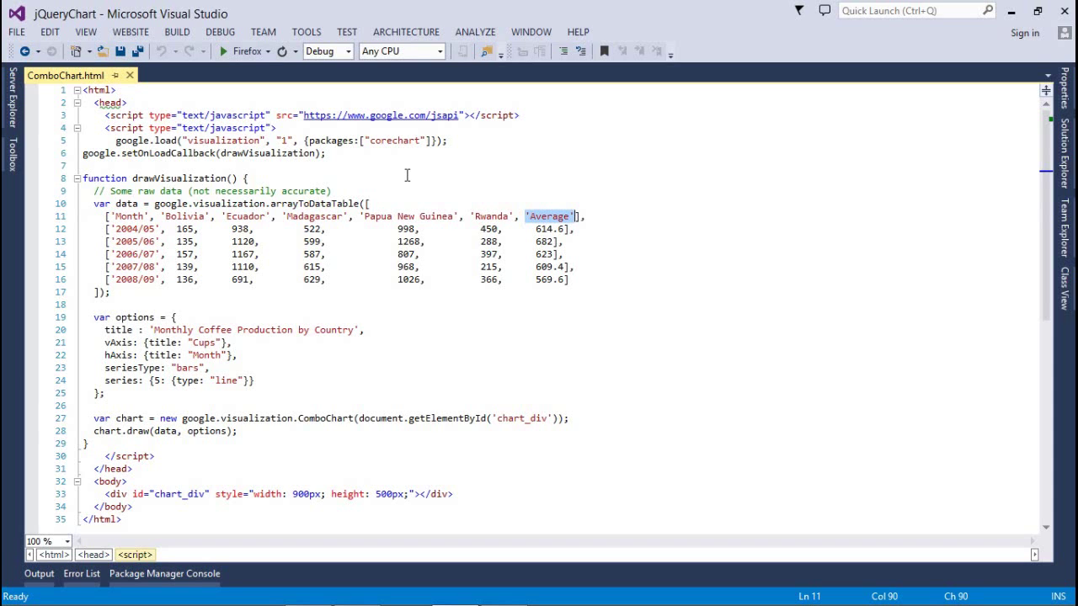
pyautogui.click(175, 317)
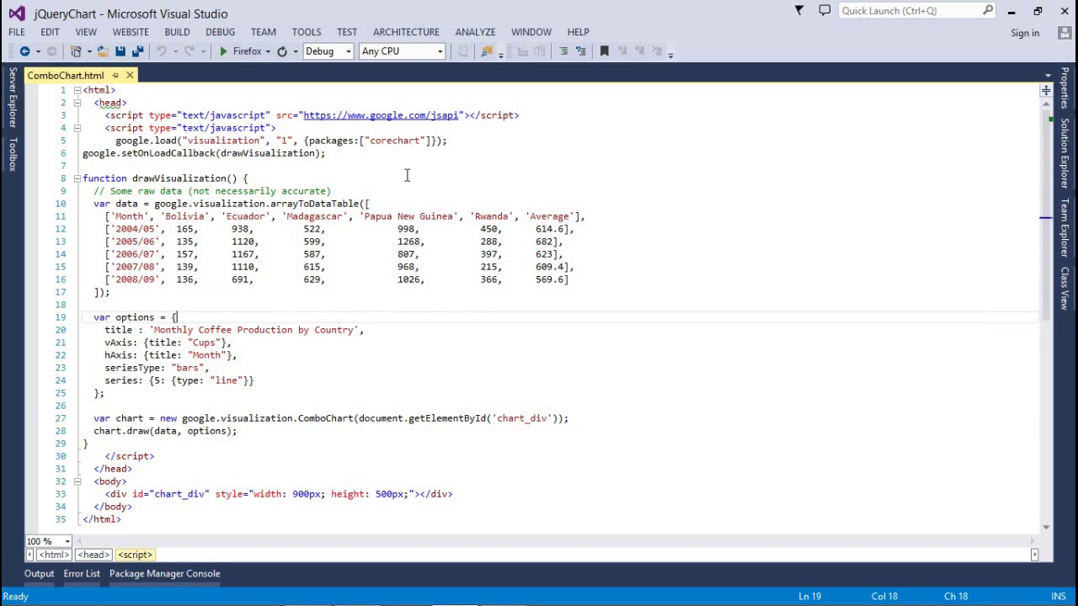
# Review the chart title, vAxis title, seriesType 'bars' and series 5 line override options
pyautogui.click(172, 328)
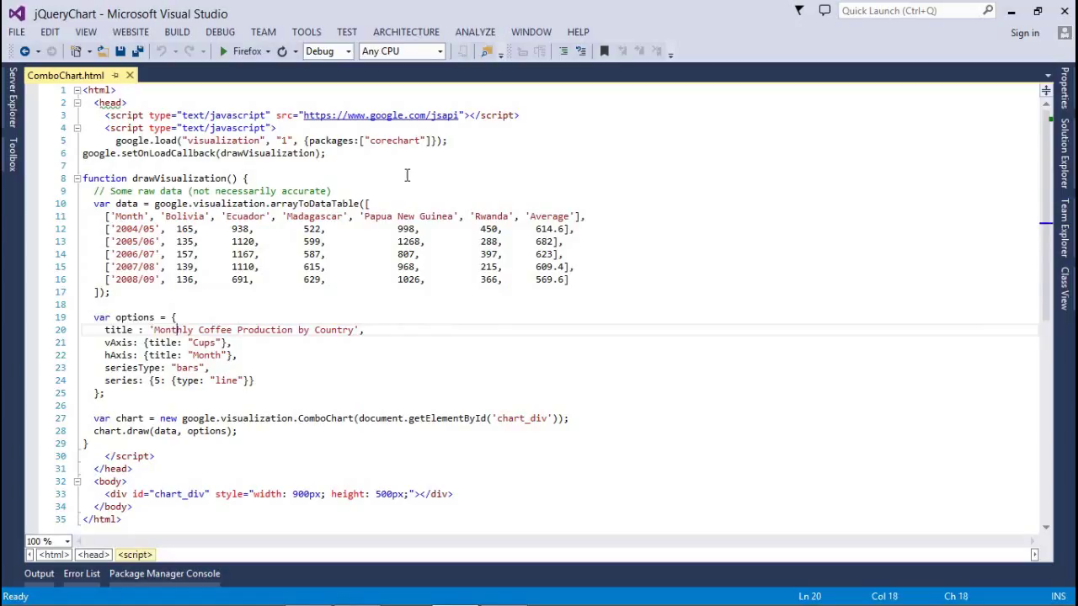
pyautogui.click(108, 342)
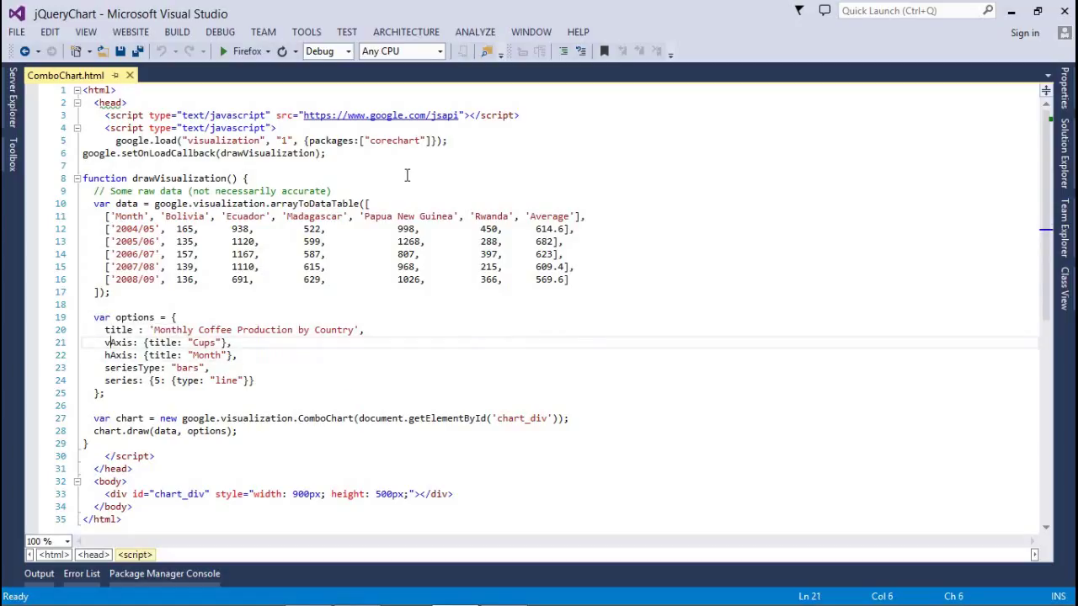
pyautogui.click(223, 50)
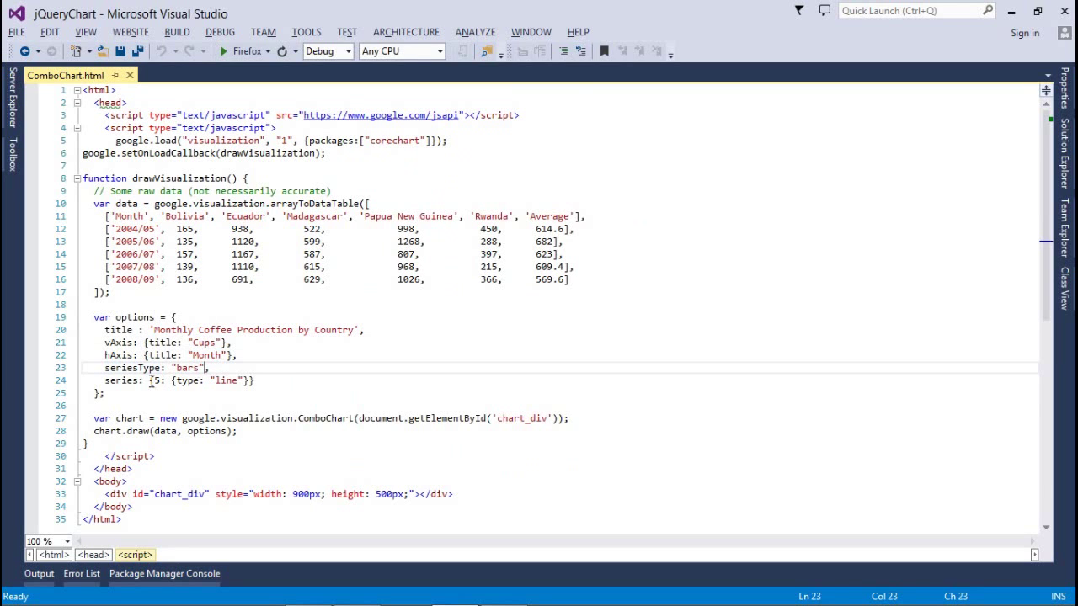
pyautogui.click(194, 380)
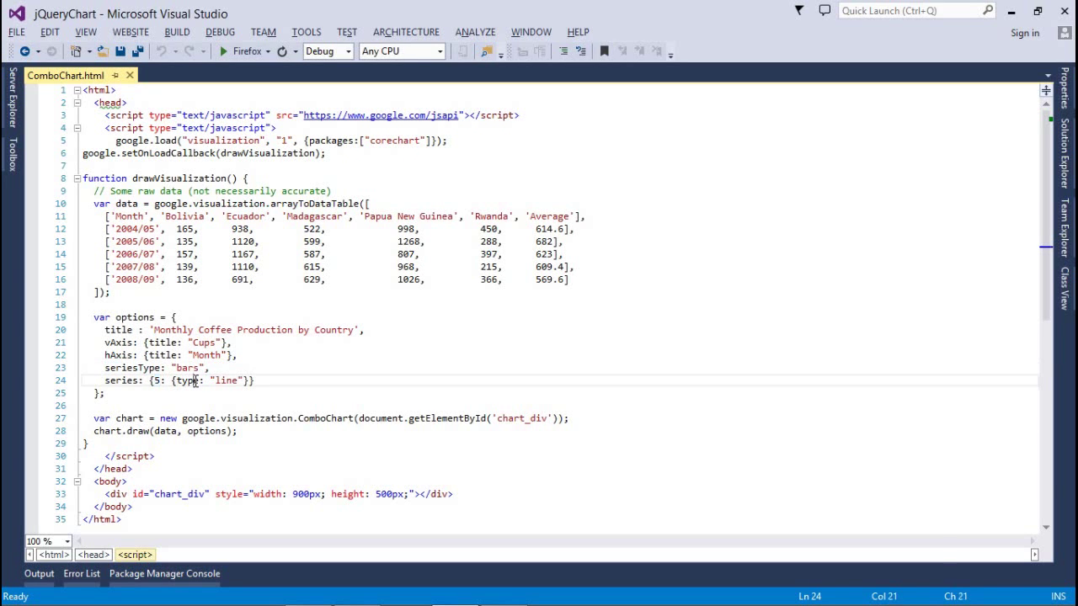
pyautogui.doubleClick(226, 380)
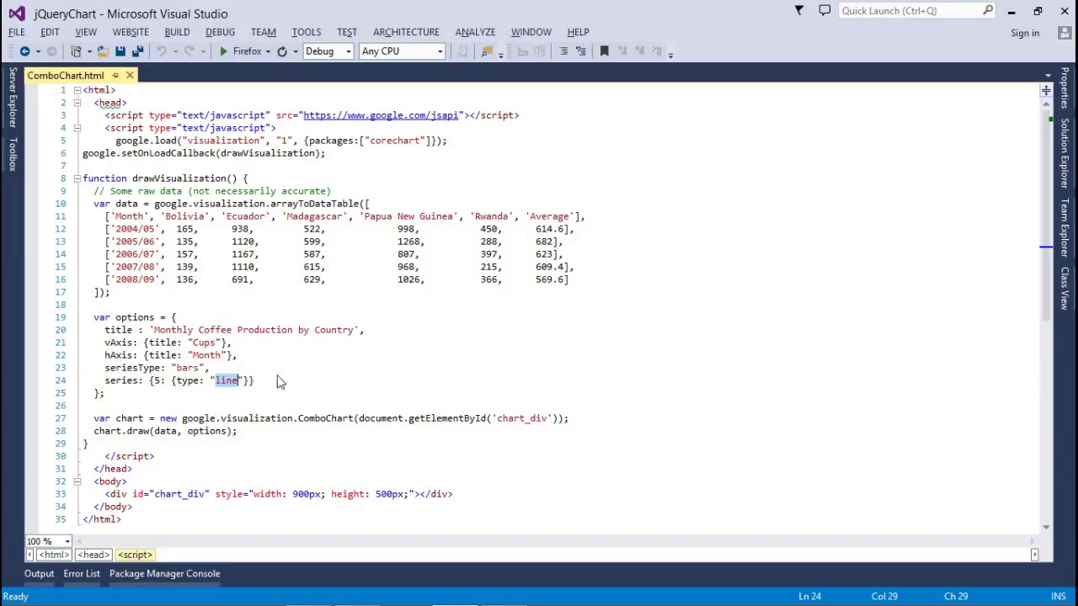
pyautogui.click(256, 380)
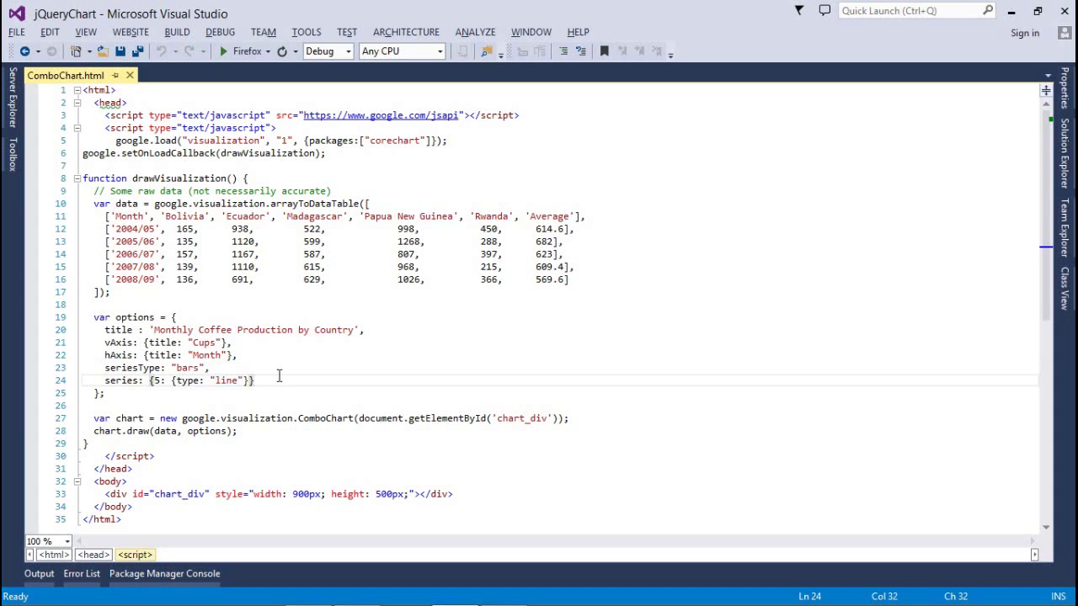
# Review the ComboChart draw call and position the cursor after Average in the header row
pyautogui.click(224, 50)
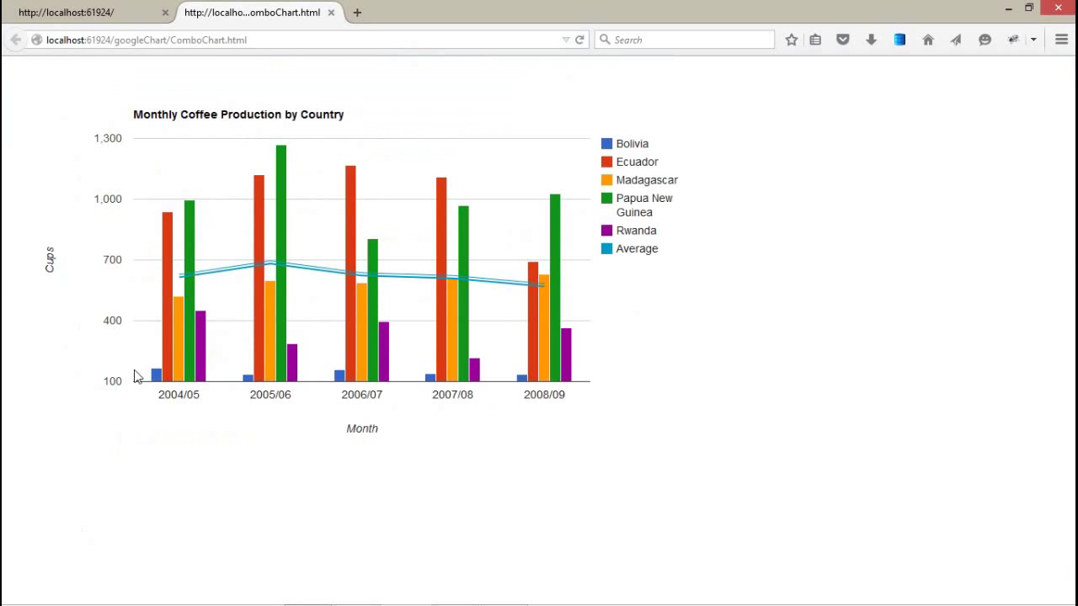
pyautogui.moveTo(224, 276)
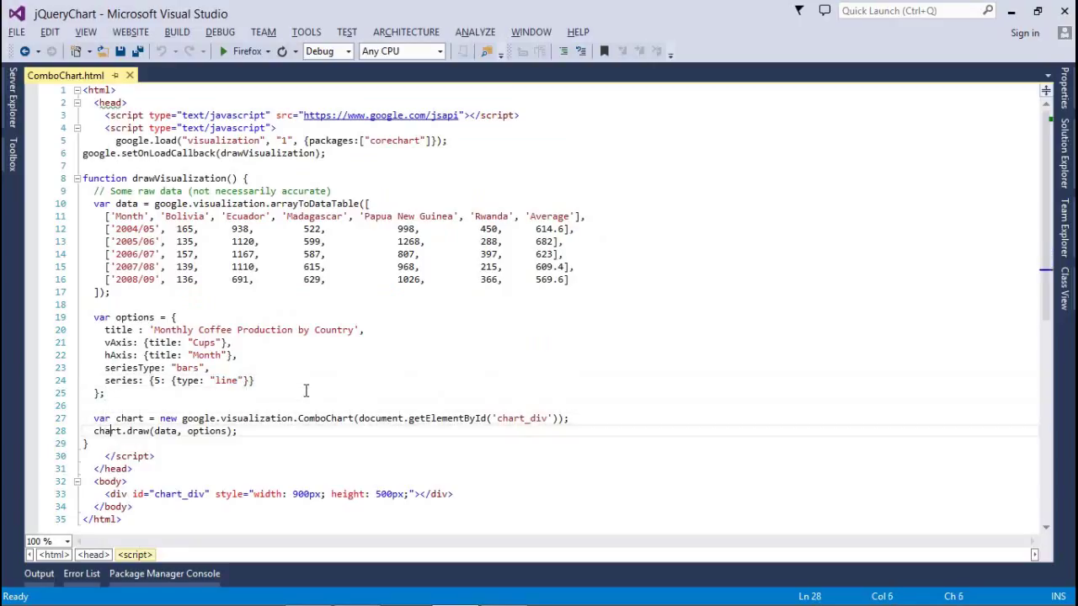
pyautogui.click(319, 418)
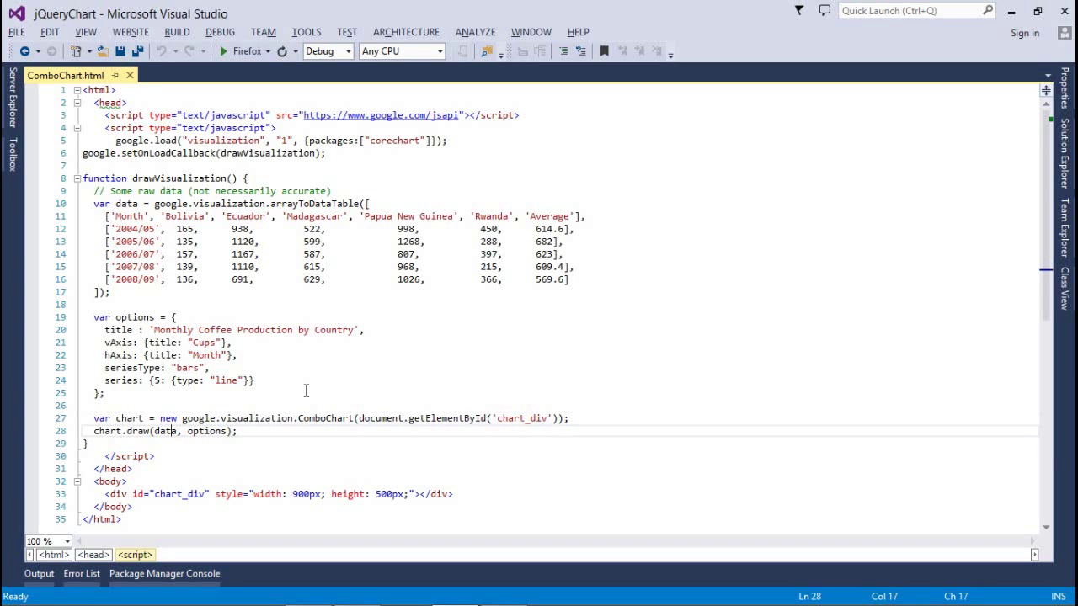
pyautogui.click(223, 50)
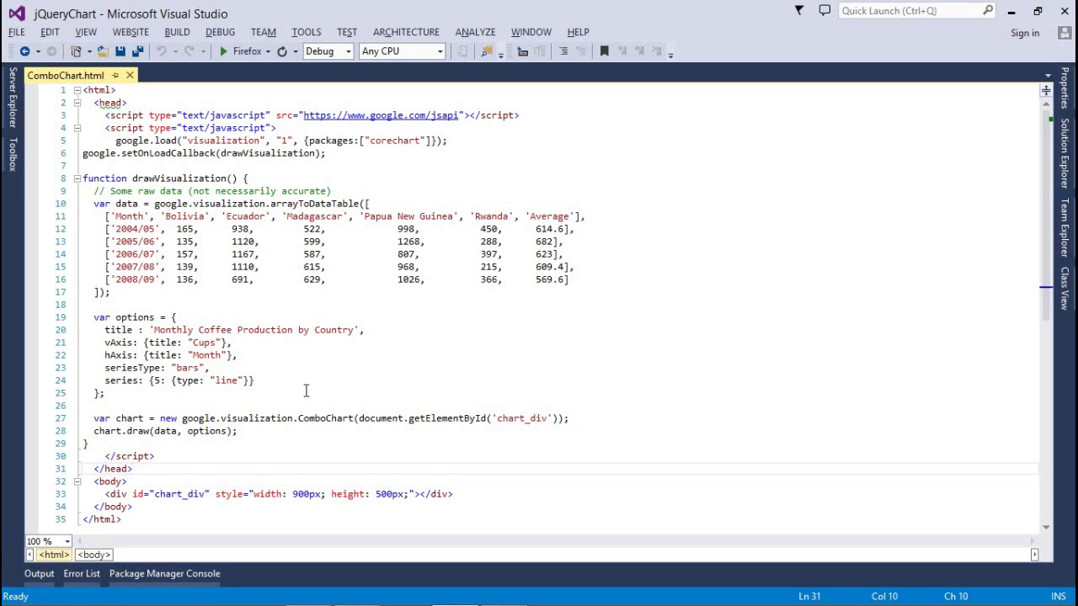
pyautogui.click(172, 367)
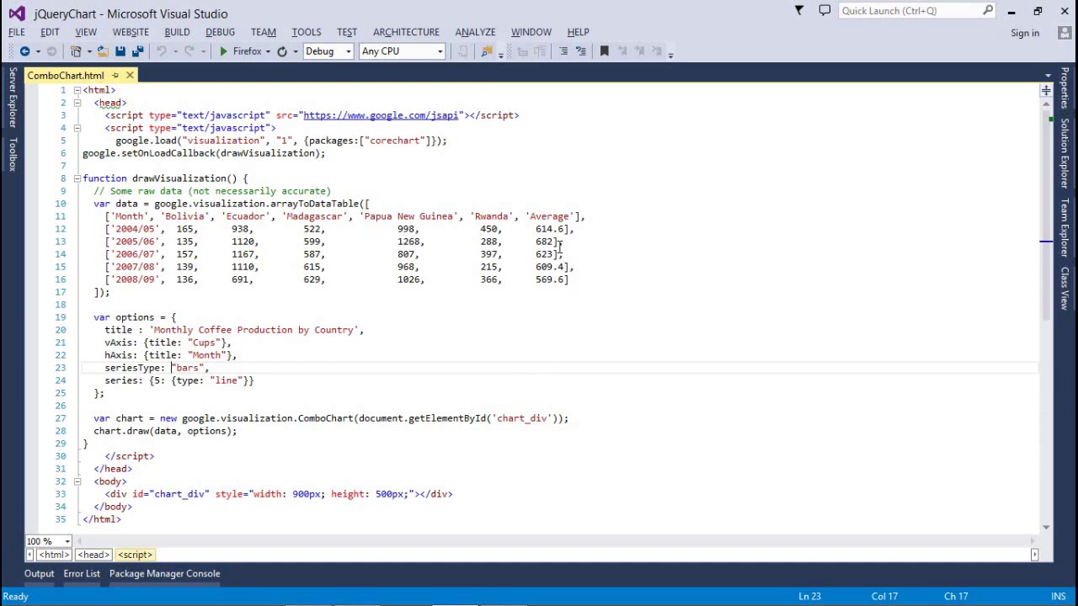
pyautogui.click(576, 202)
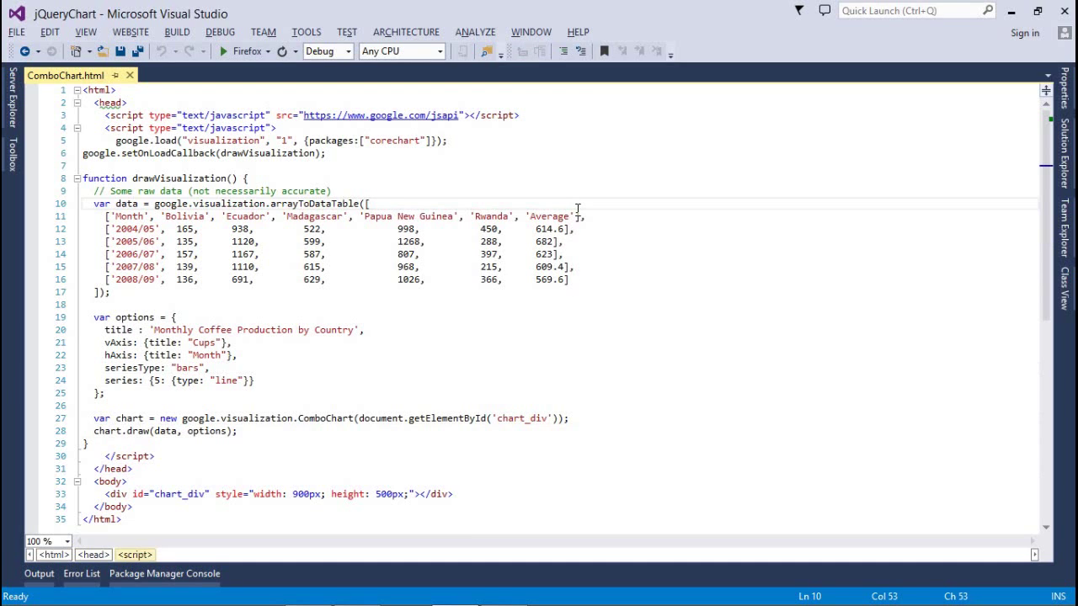
pyautogui.click(512, 215)
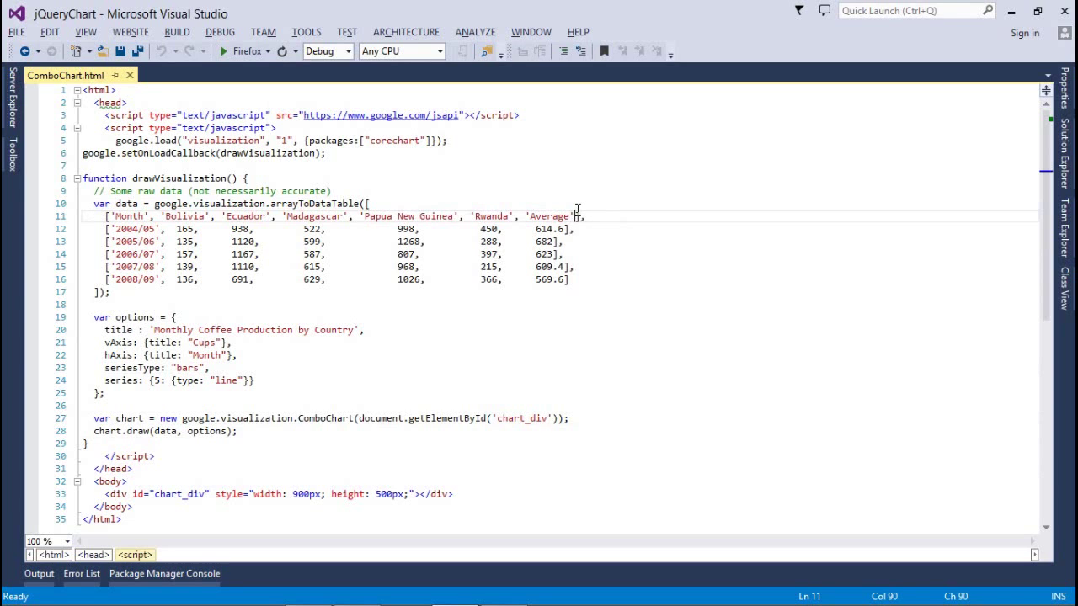
# Add a 'Percentage' column with values 20, 60, 40, 45, 80 to the data table and save
pyautogui.write("'Perc'")
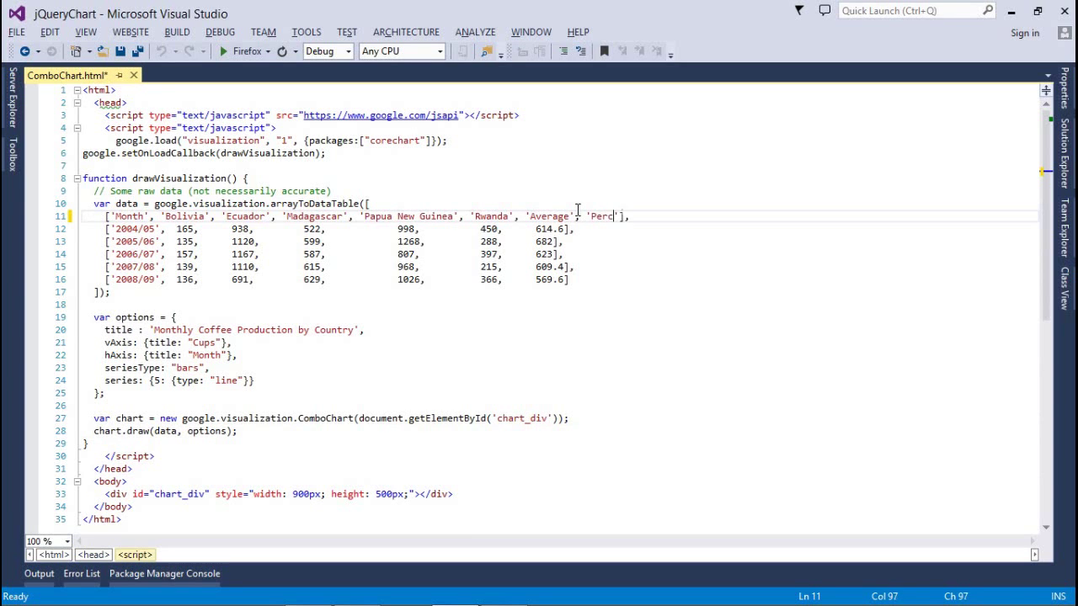
pyautogui.write('entage')
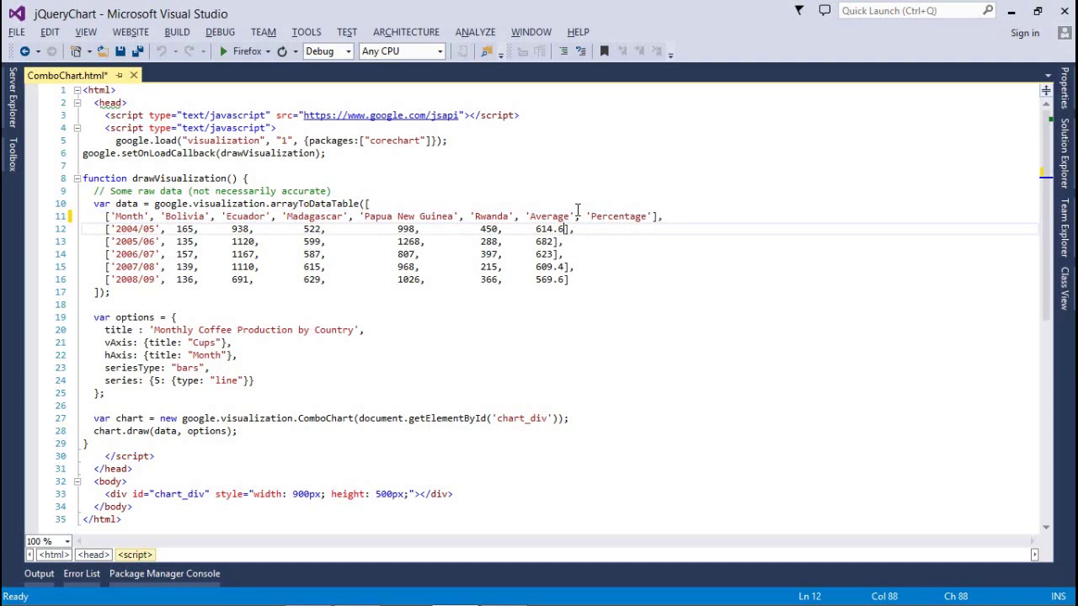
pyautogui.write(', 20')
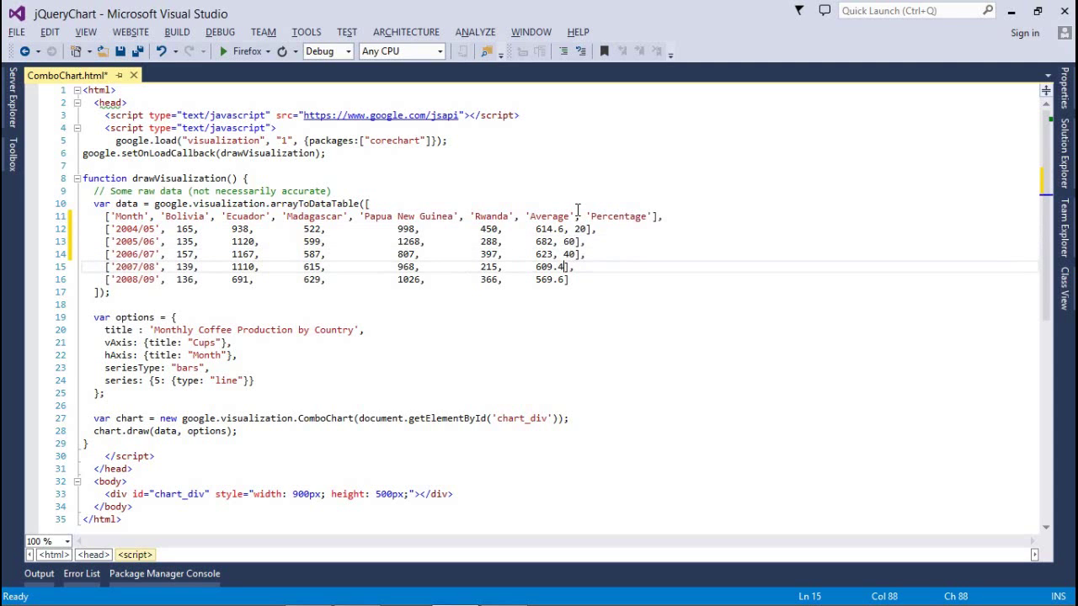
pyautogui.write(', 45')
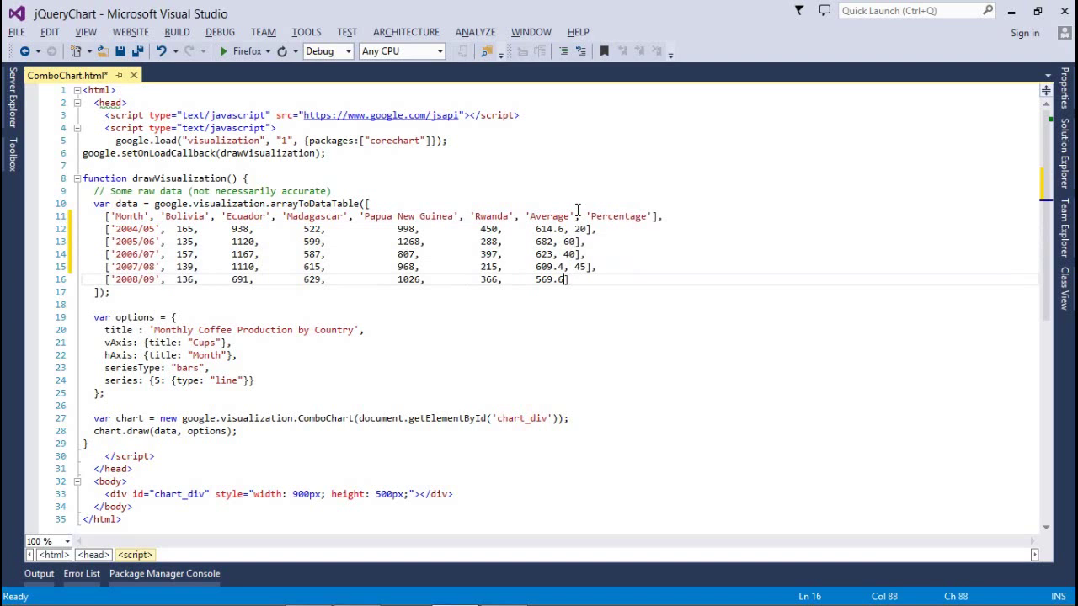
pyautogui.write(', 80')
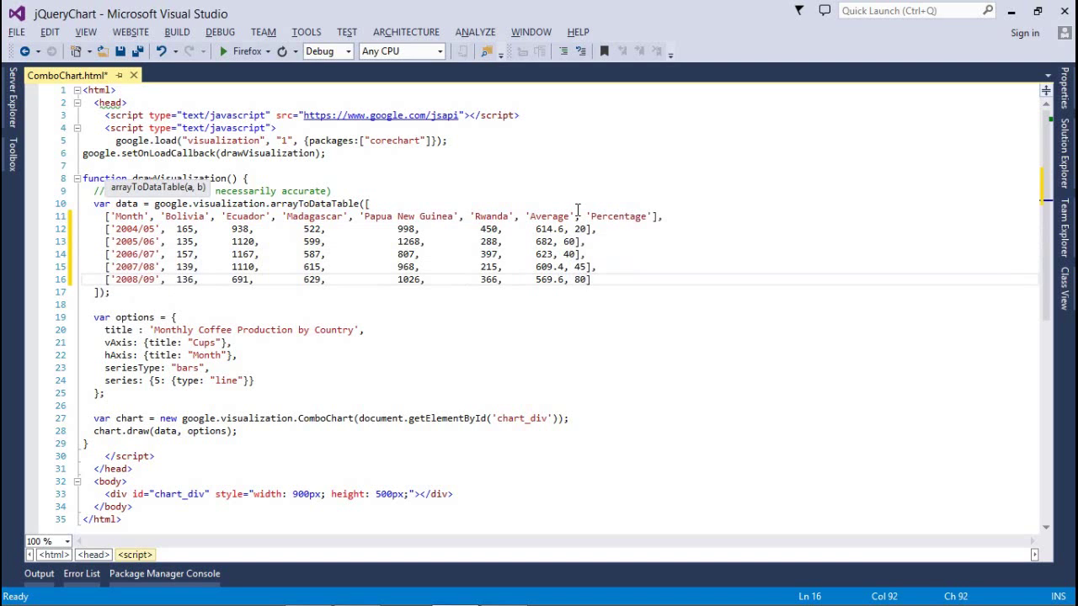
pyautogui.press('ctrl+s')
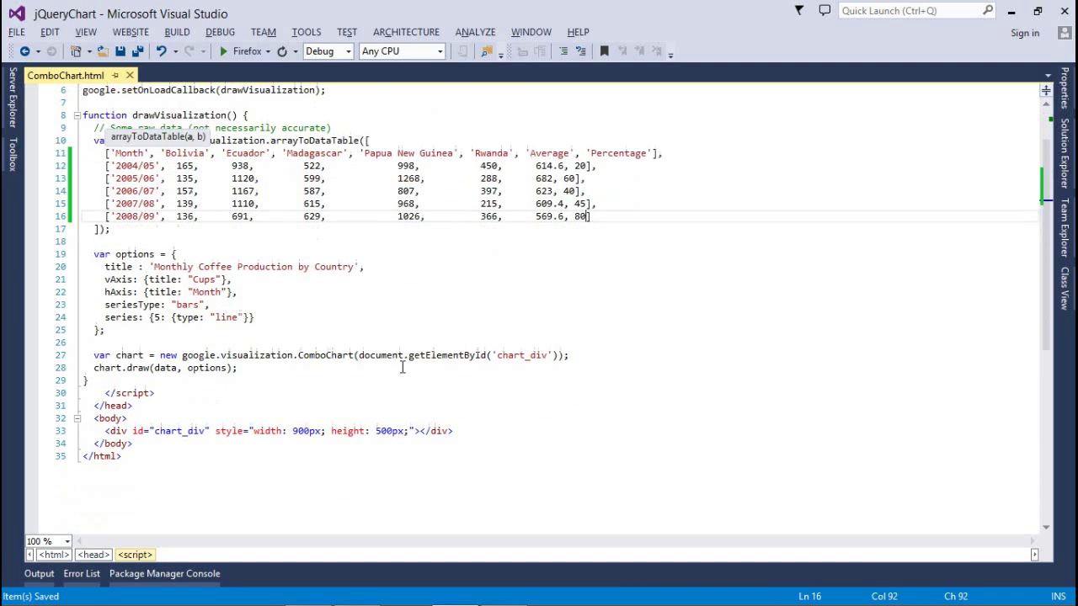
pyautogui.click(263, 317)
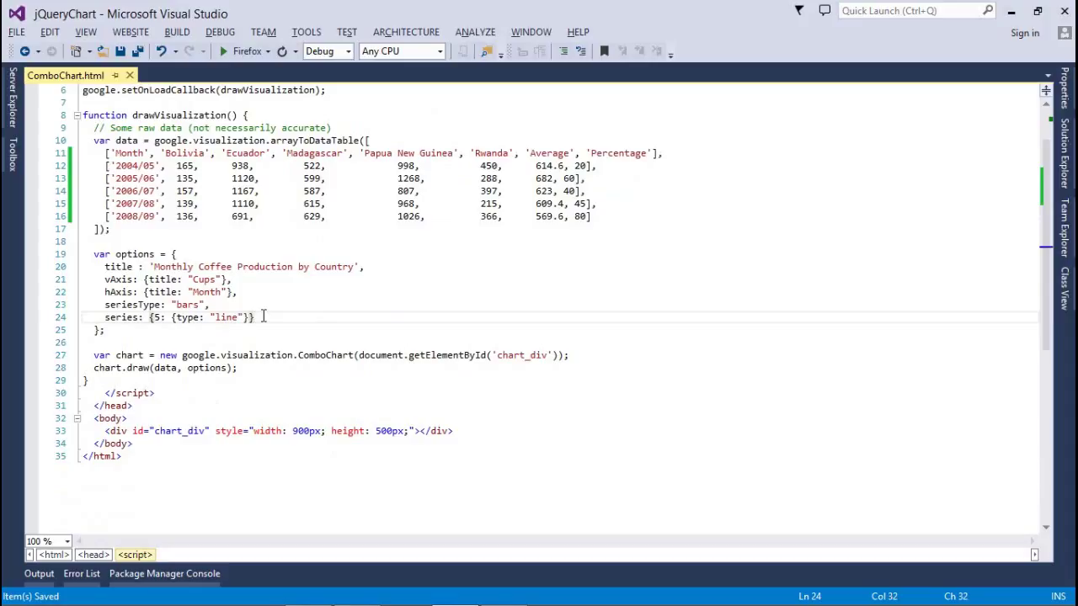
# Rewrite the series option with 5 and 6 as lines, then preview the page in Firefox
pyautogui.press('Left')
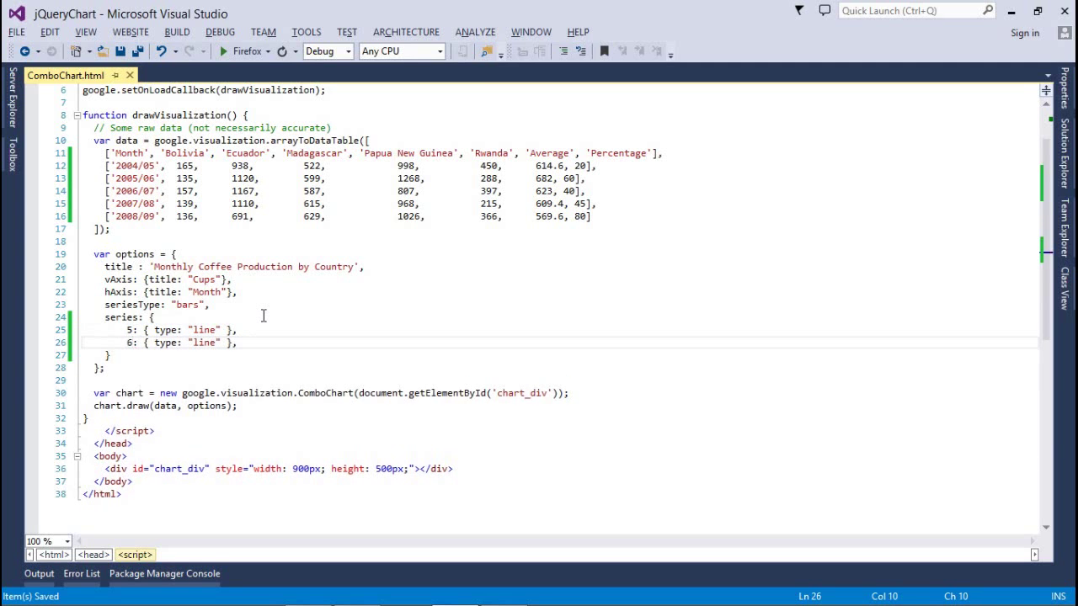
pyautogui.click(222, 50)
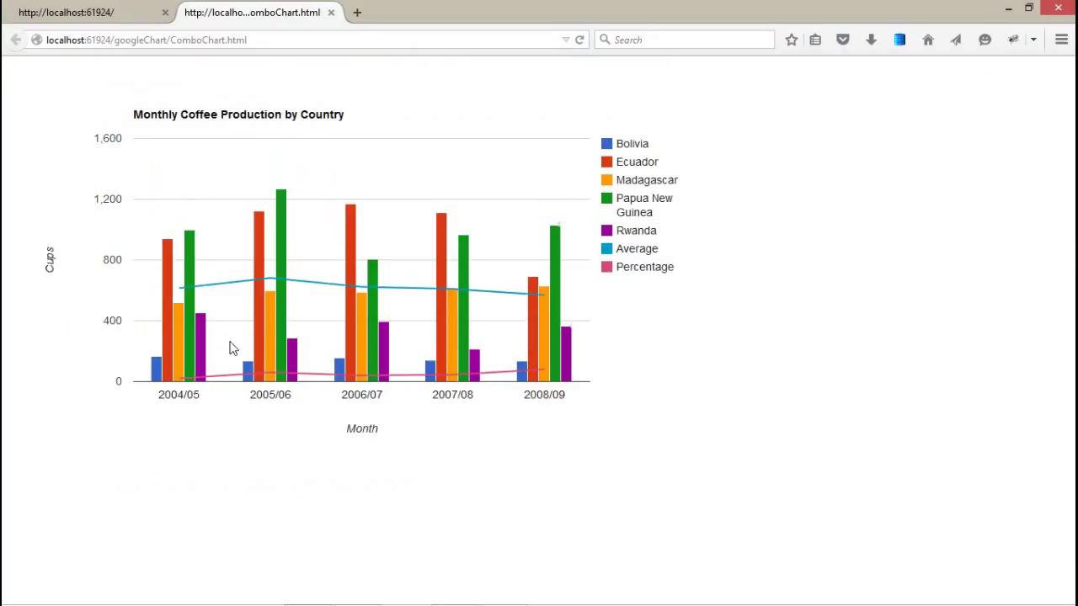
pyautogui.moveTo(229, 379)
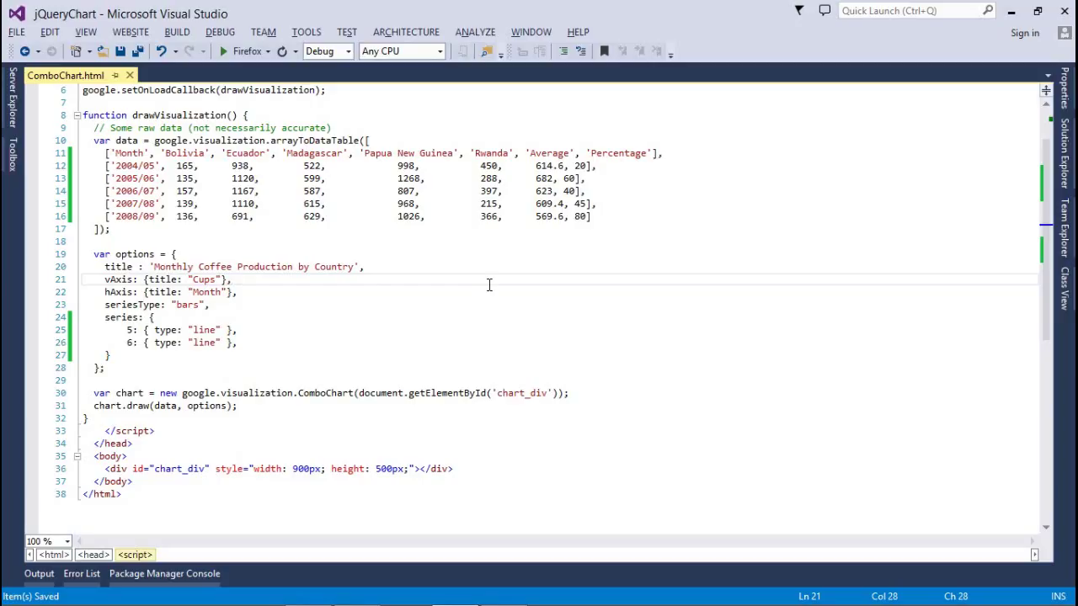
# Switch to the InfoLogs videos page after checking the chart's Percentage line
pyautogui.click(222, 51)
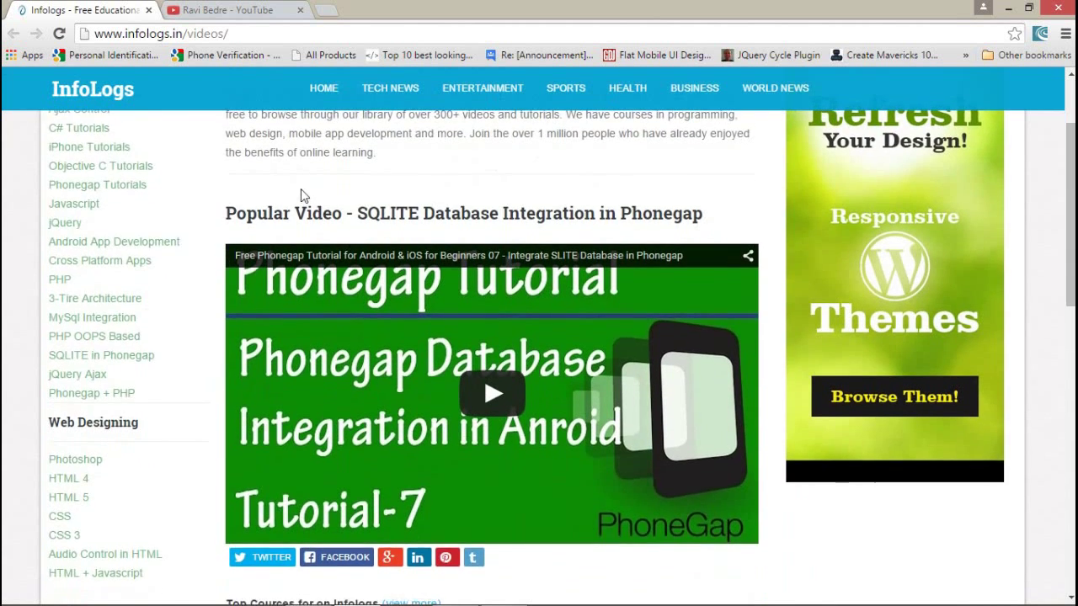
# Scroll the InfoLogs videos page and switch to the YouTube channel tab
pyautogui.scroll(3)
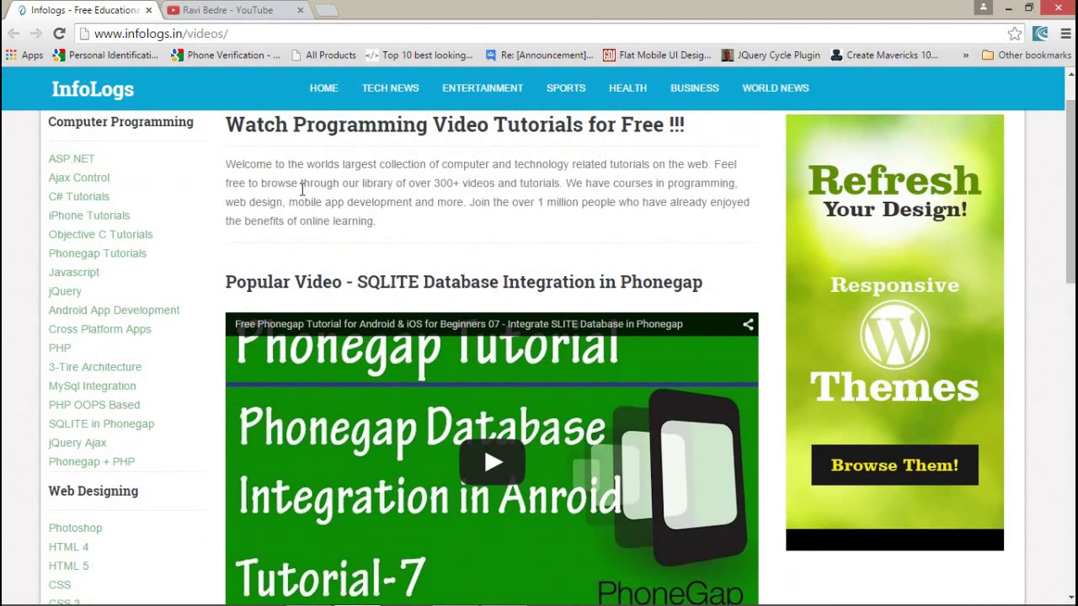
pyautogui.click(227, 10)
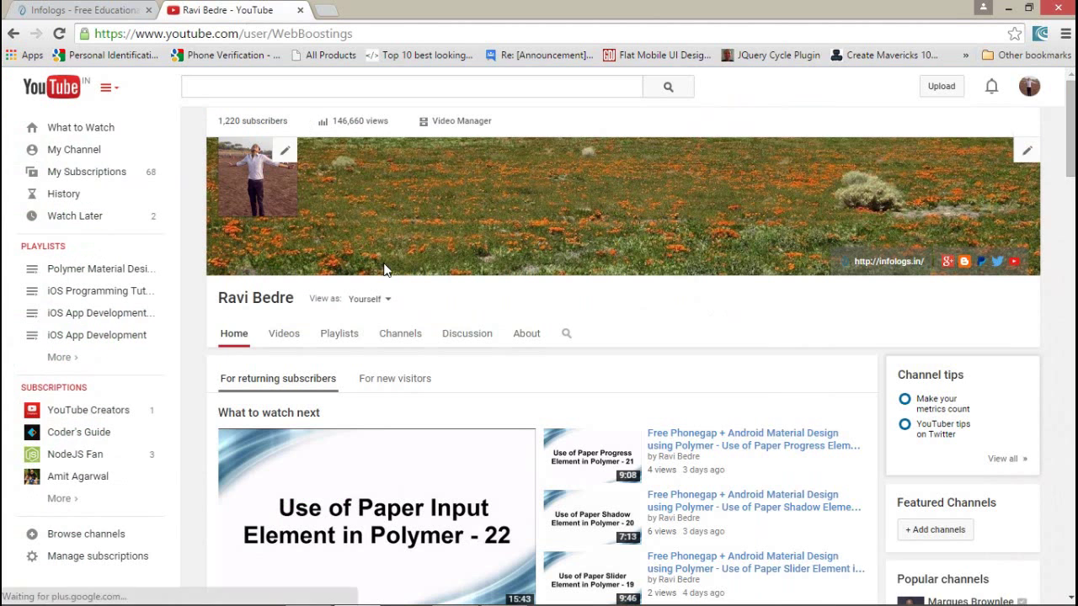
# Scroll down the YouTube channel page of Polymer tutorials
pyautogui.scroll(-3)
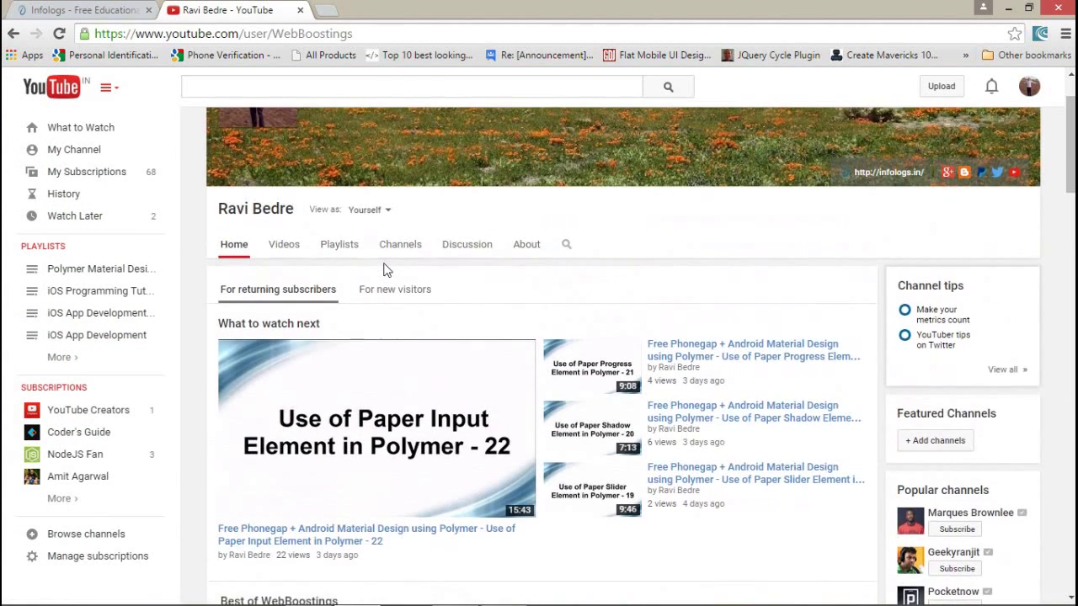
pyautogui.moveTo(615, 297)
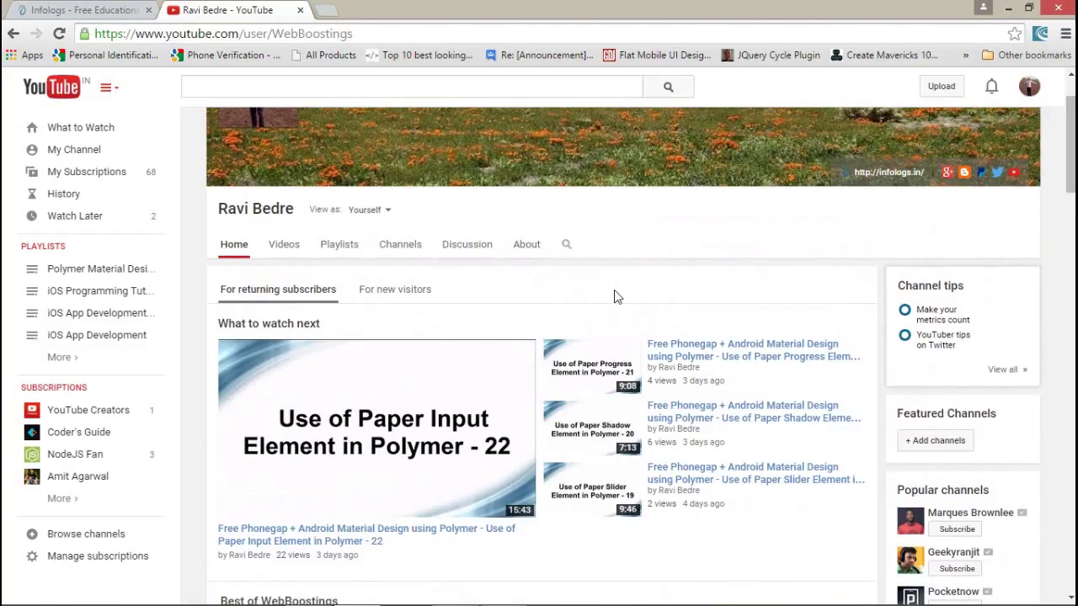
pyautogui.moveTo(279, 71)
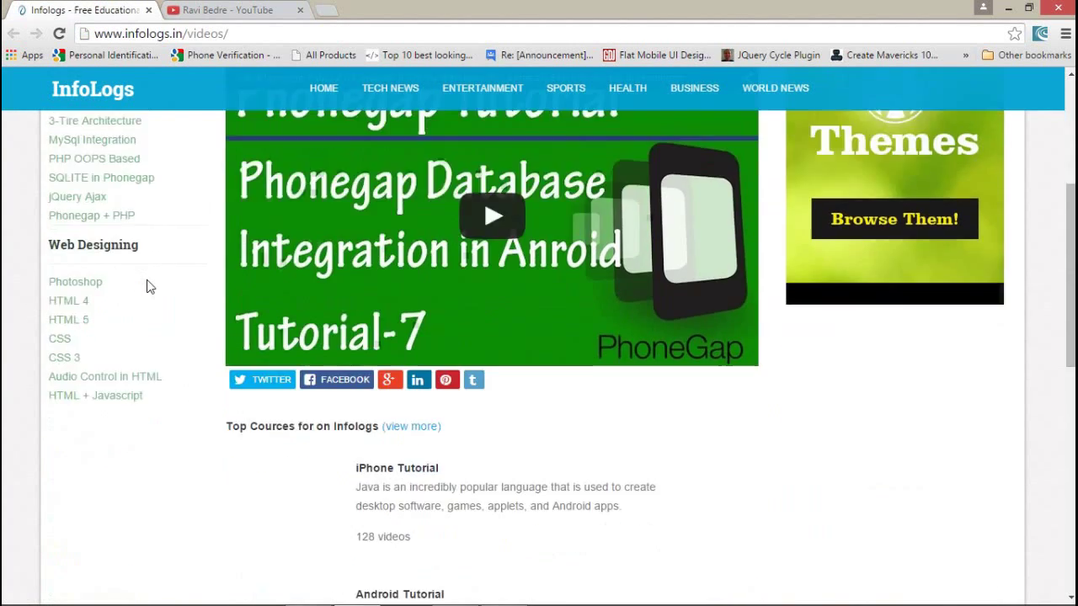
# Go to the InfoLogs home page, open Tutorials in a new tab and list the iPhone tutorials
pyautogui.scroll(3)
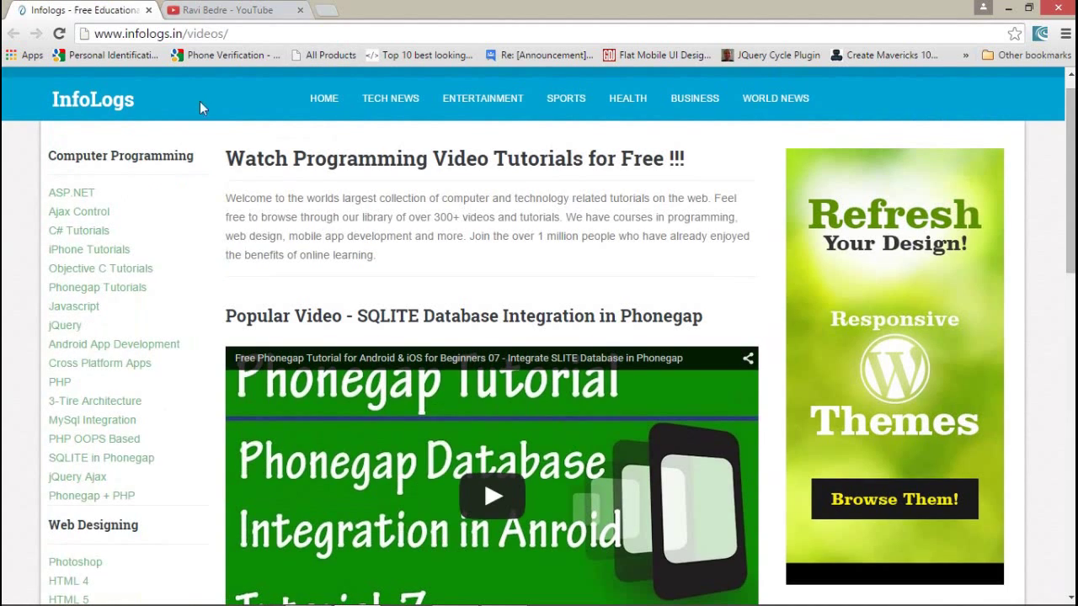
pyautogui.click(324, 97)
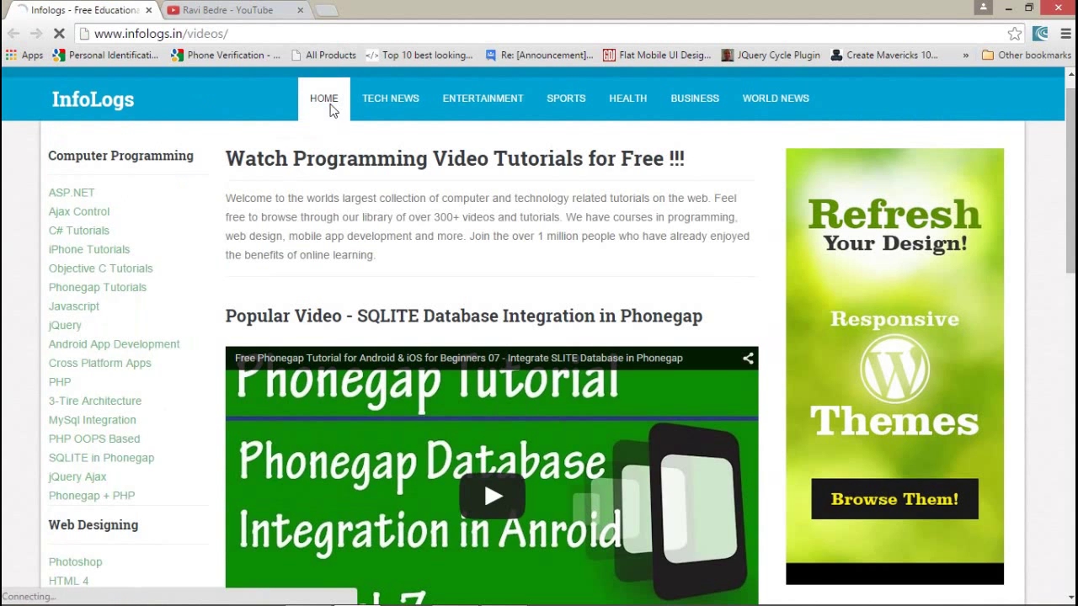
pyautogui.click(324, 98)
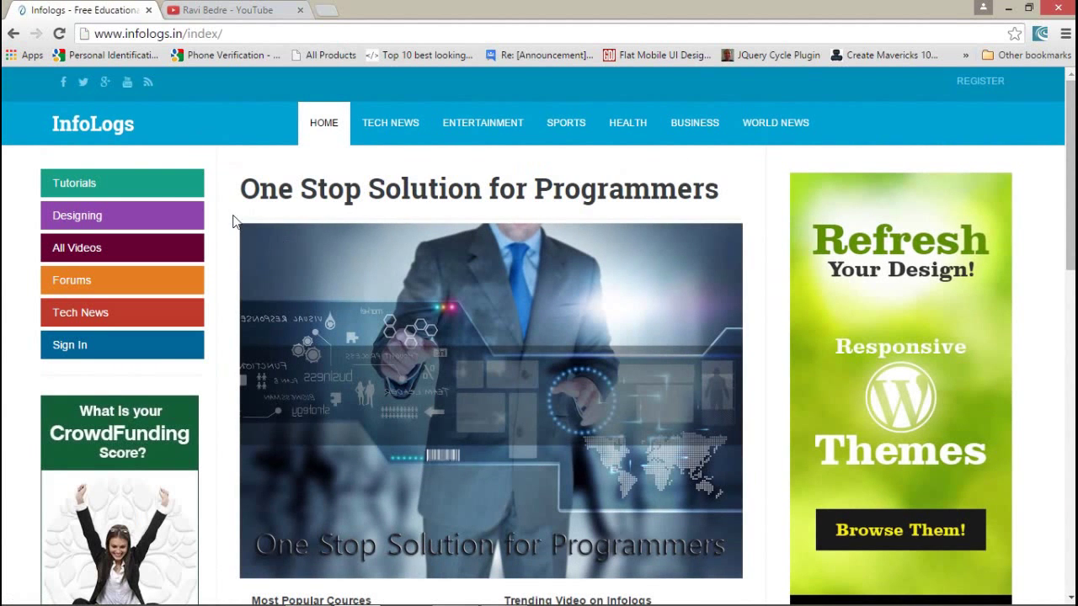
pyautogui.click(121, 182)
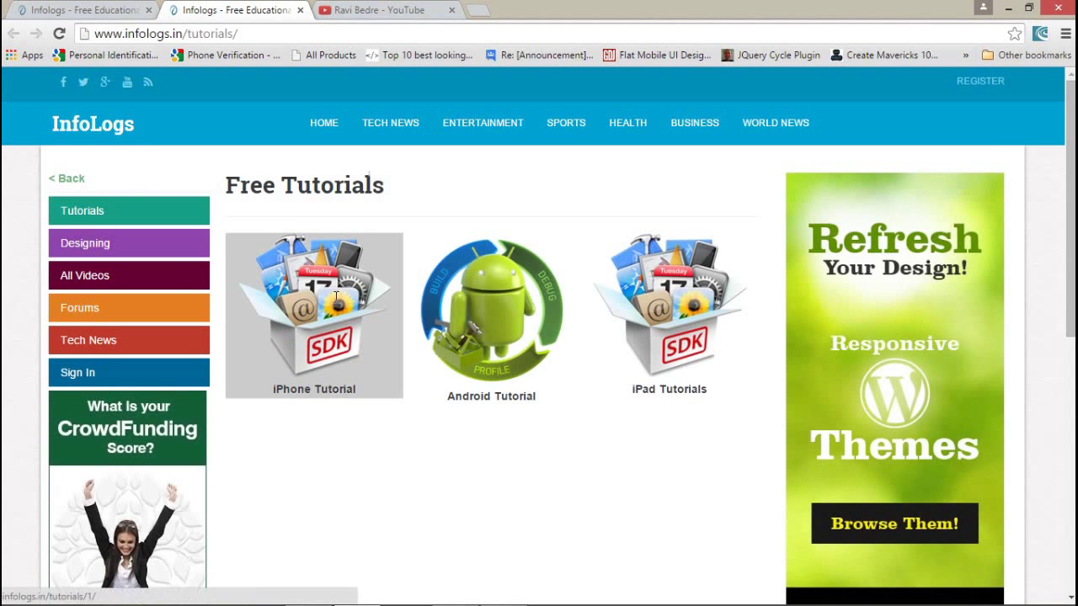
pyautogui.click(313, 317)
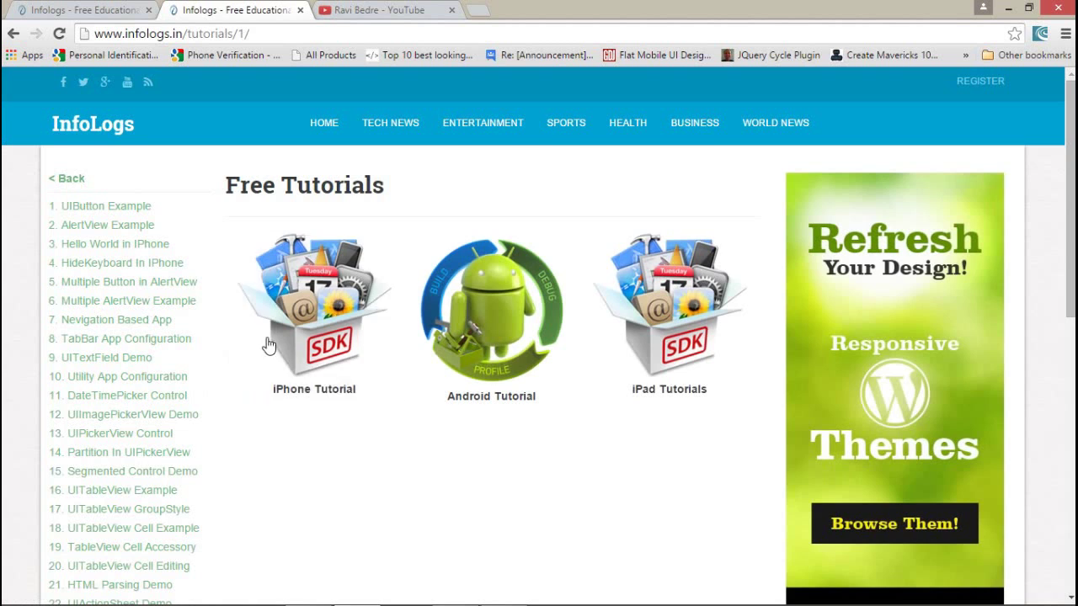
# Scroll the home page through Most Popular Courses and Trending Videos
pyautogui.scroll(-3)
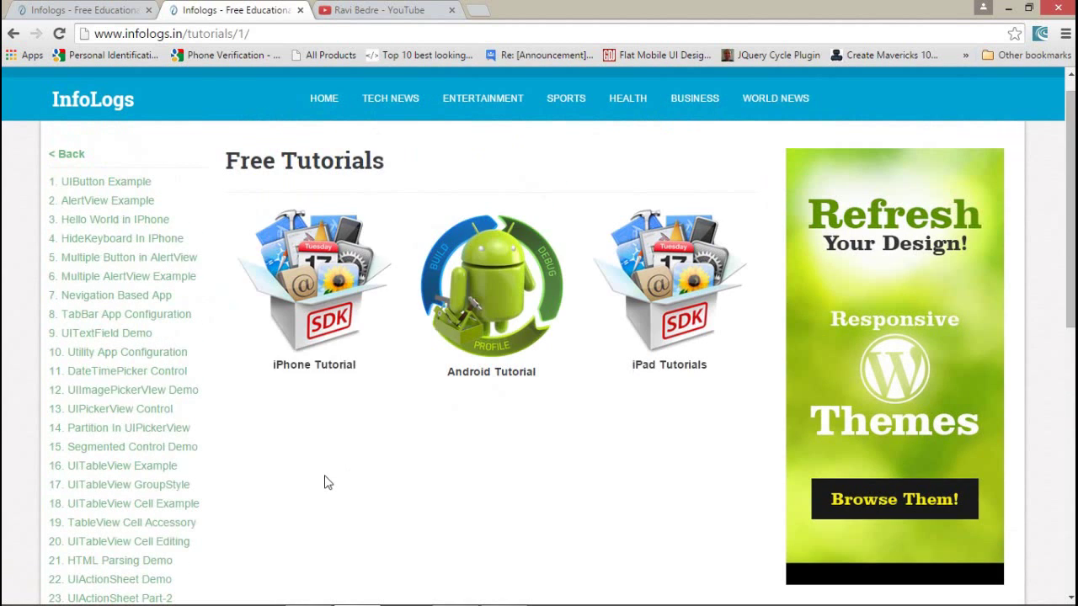
pyautogui.moveTo(295, 19)
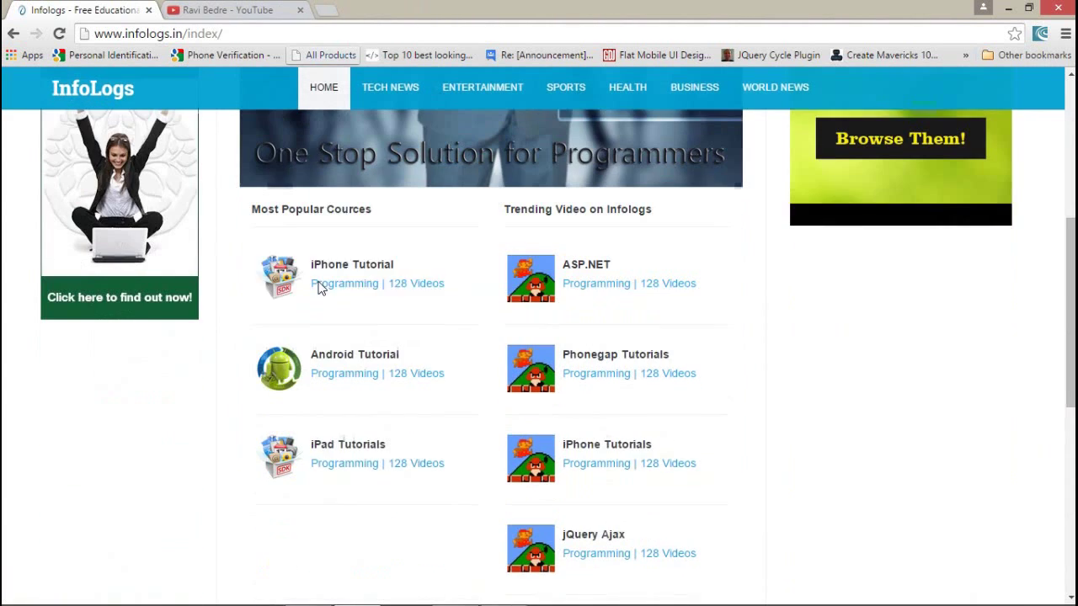
pyautogui.scroll(-3)
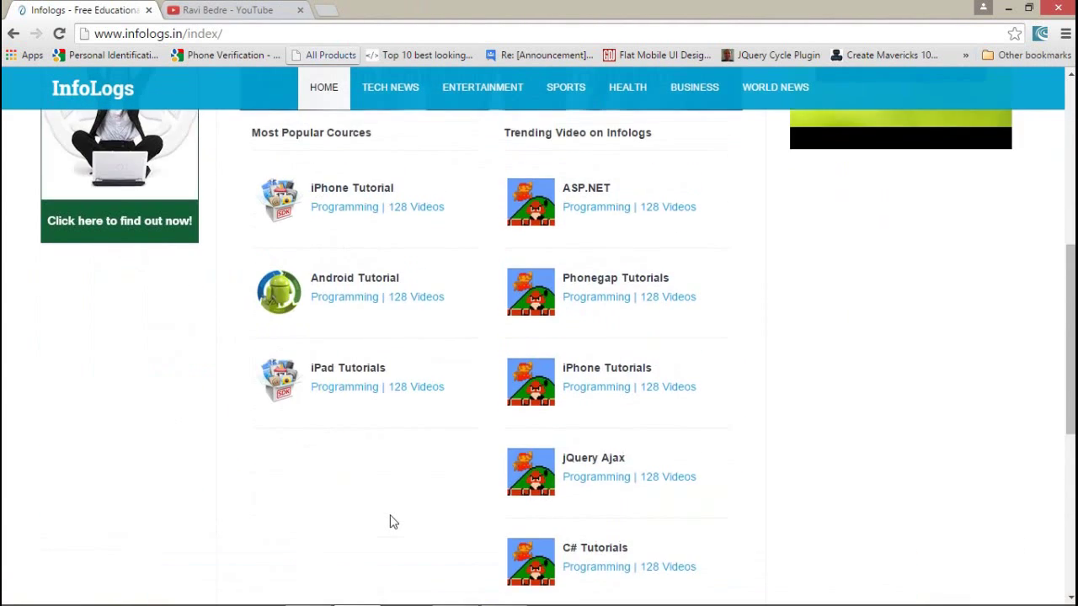
pyautogui.scroll(-3)
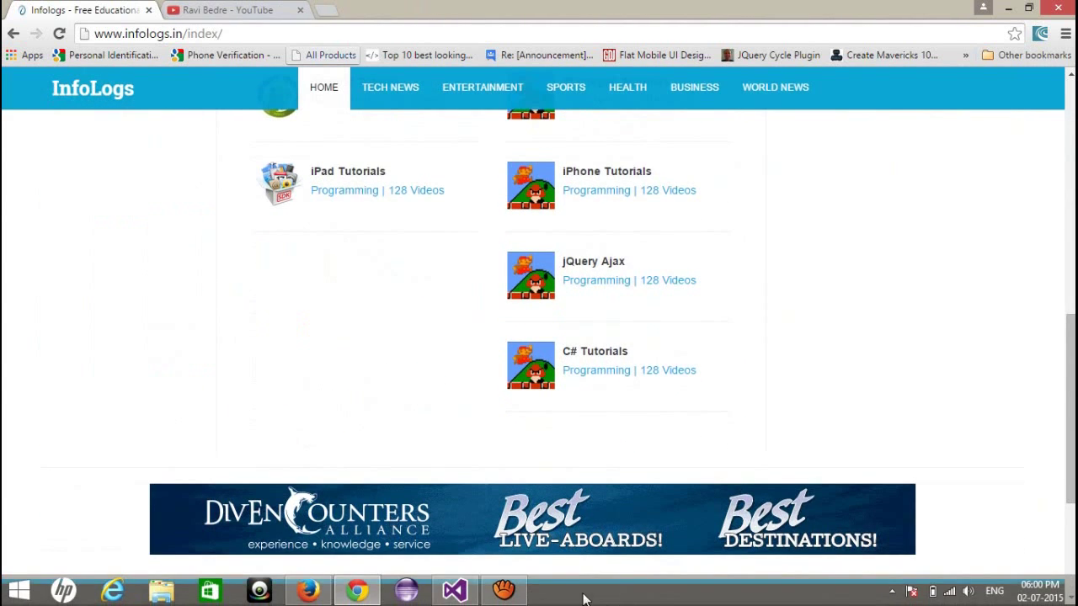
pyautogui.click(504, 590)
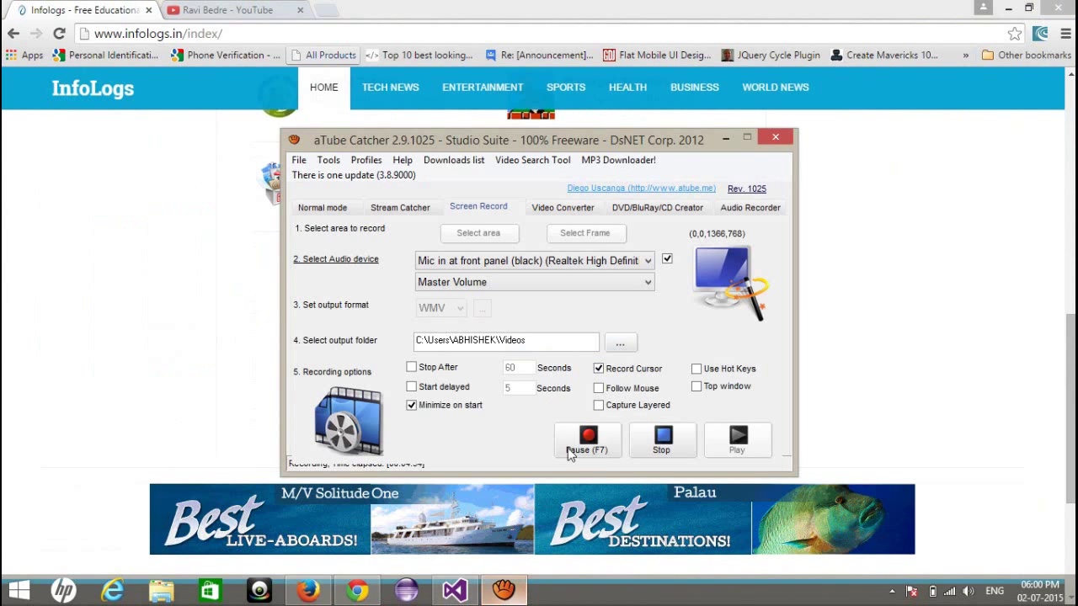